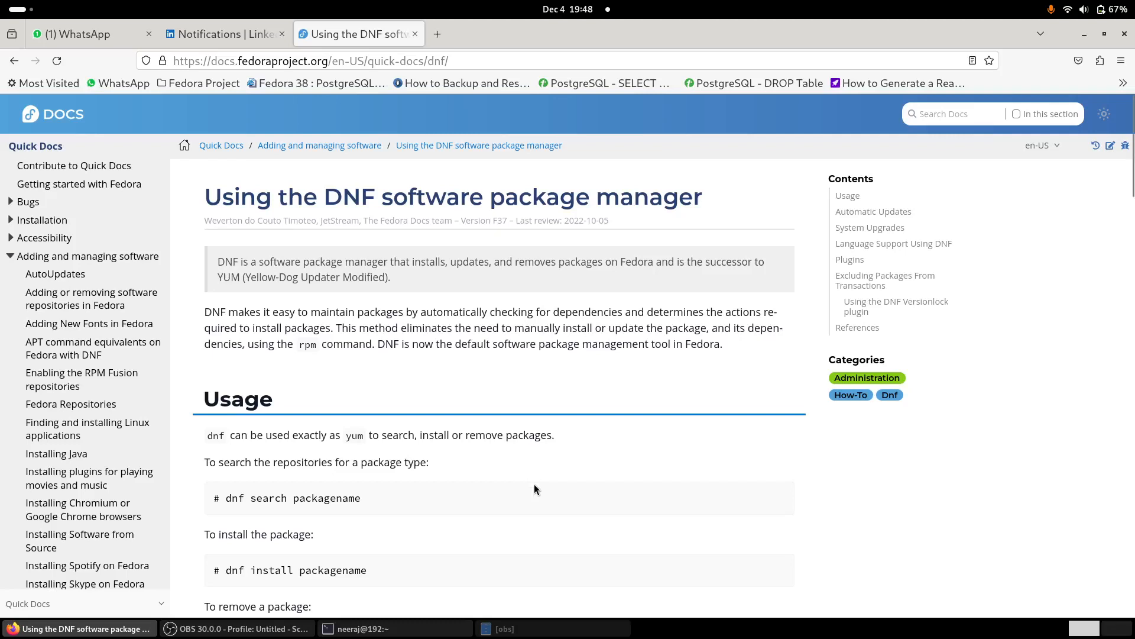
mouse_move(521, 496)
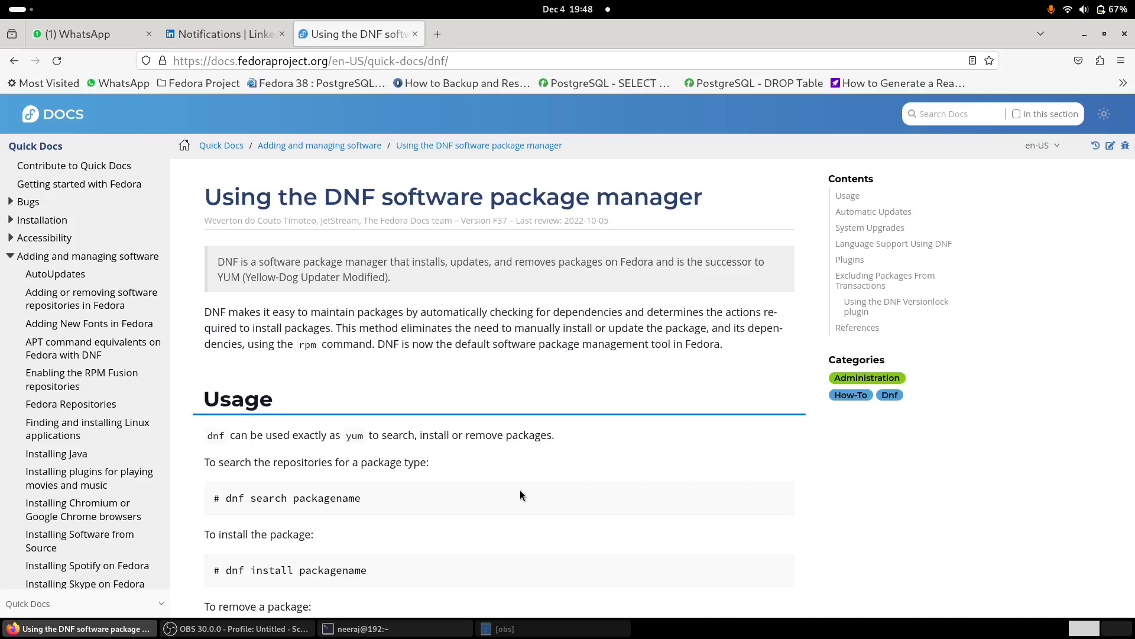
mouse_move(506, 520)
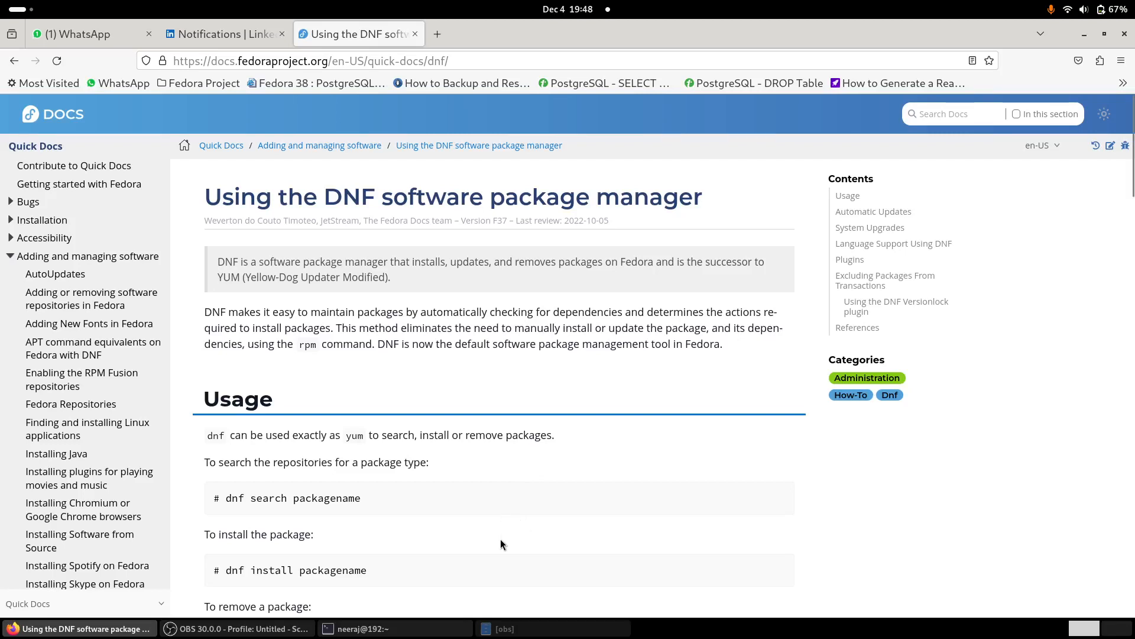
mouse_move(509, 505)
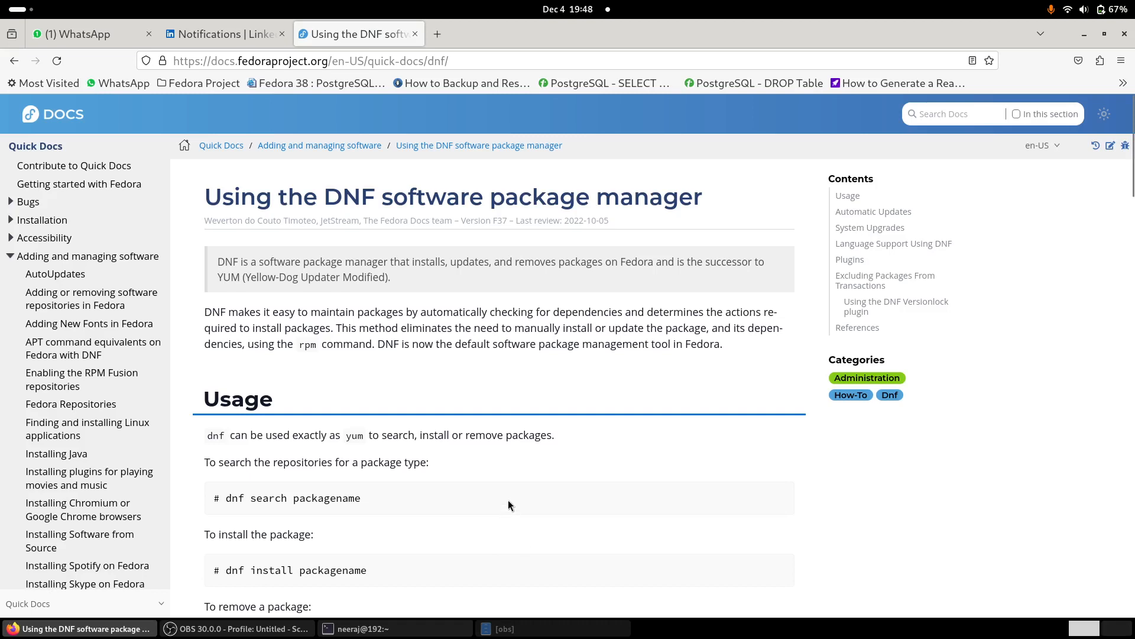
Scroll the Fedora Docs DNF page down to the Usage section's common commands list
scroll(down, 3)
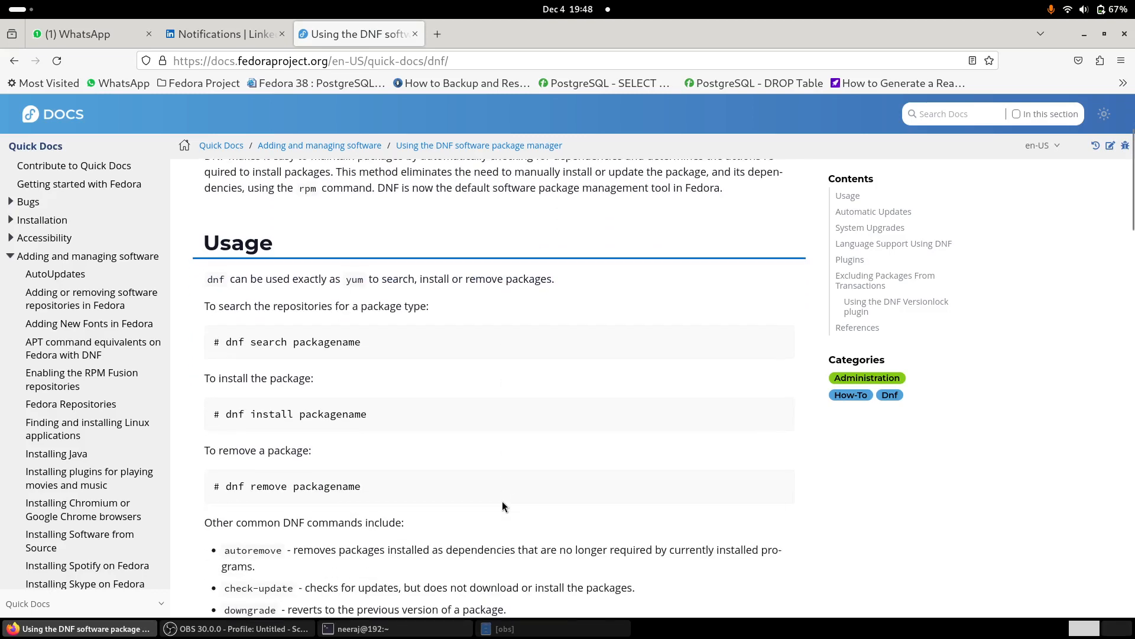
mouse_move(495, 501)
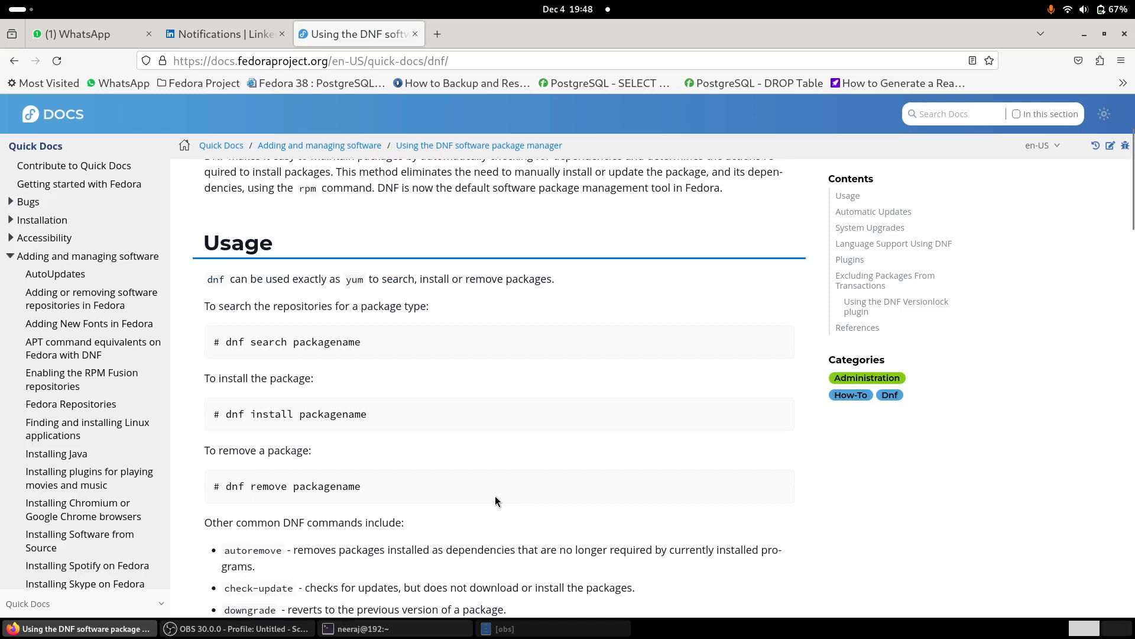
mouse_move(492, 505)
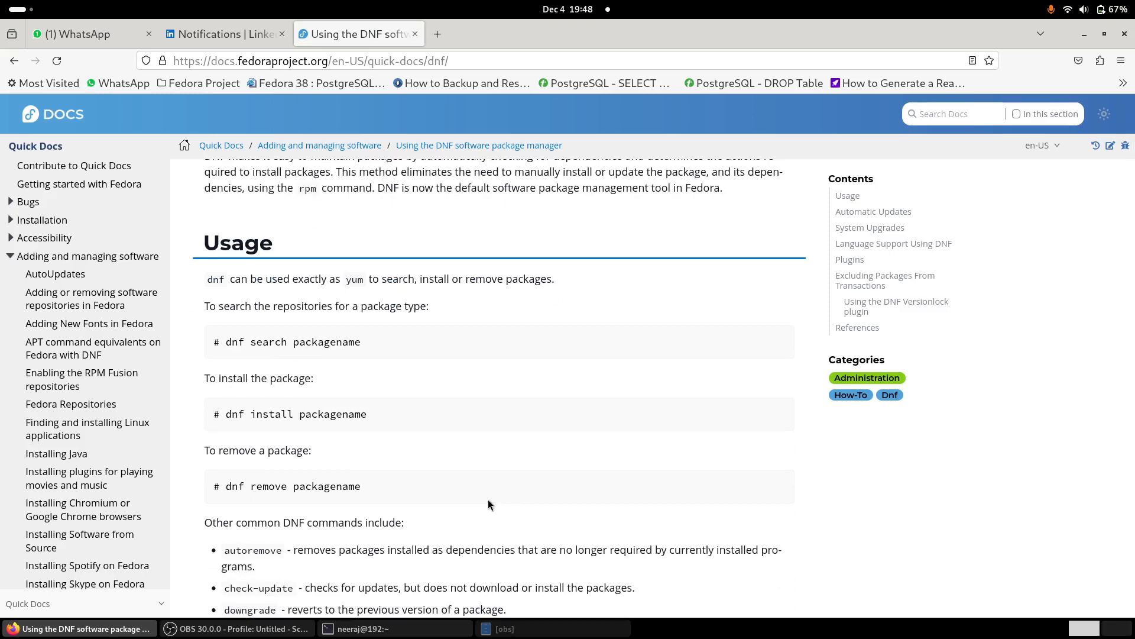
mouse_move(484, 469)
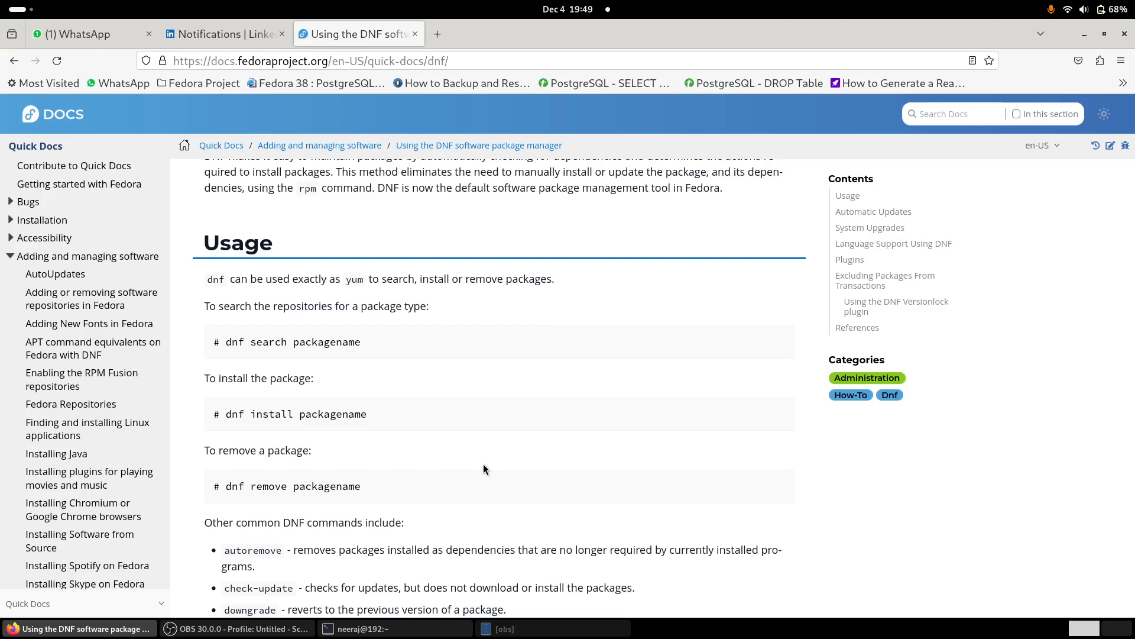
mouse_move(376, 607)
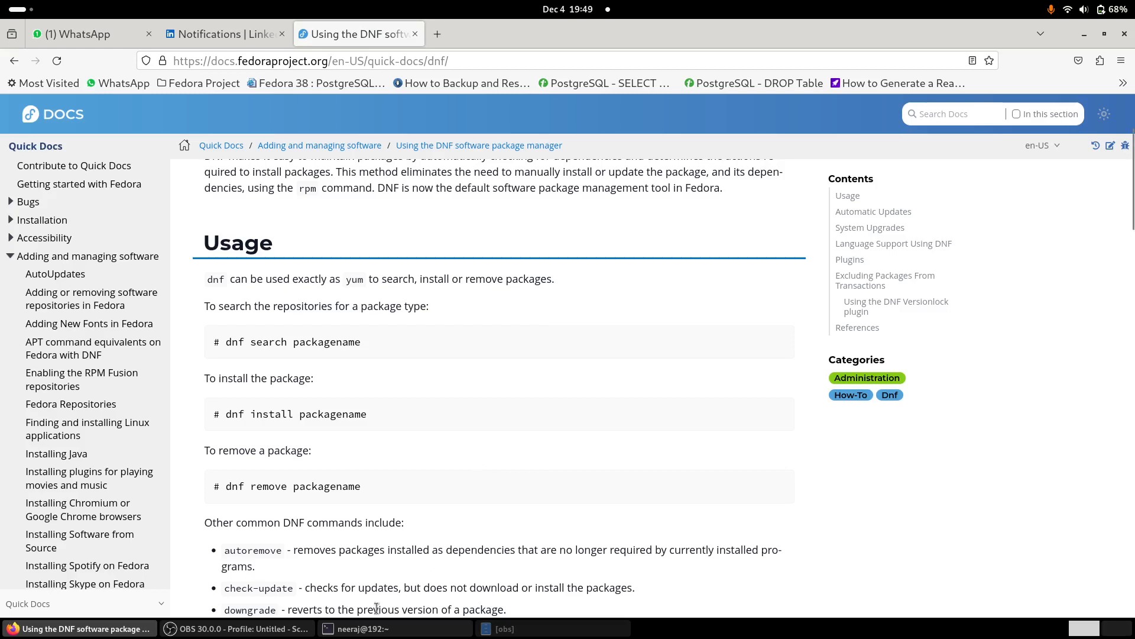
Run 'sudo dnf update' in the terminal and authenticate with the sudo password
click(395, 628)
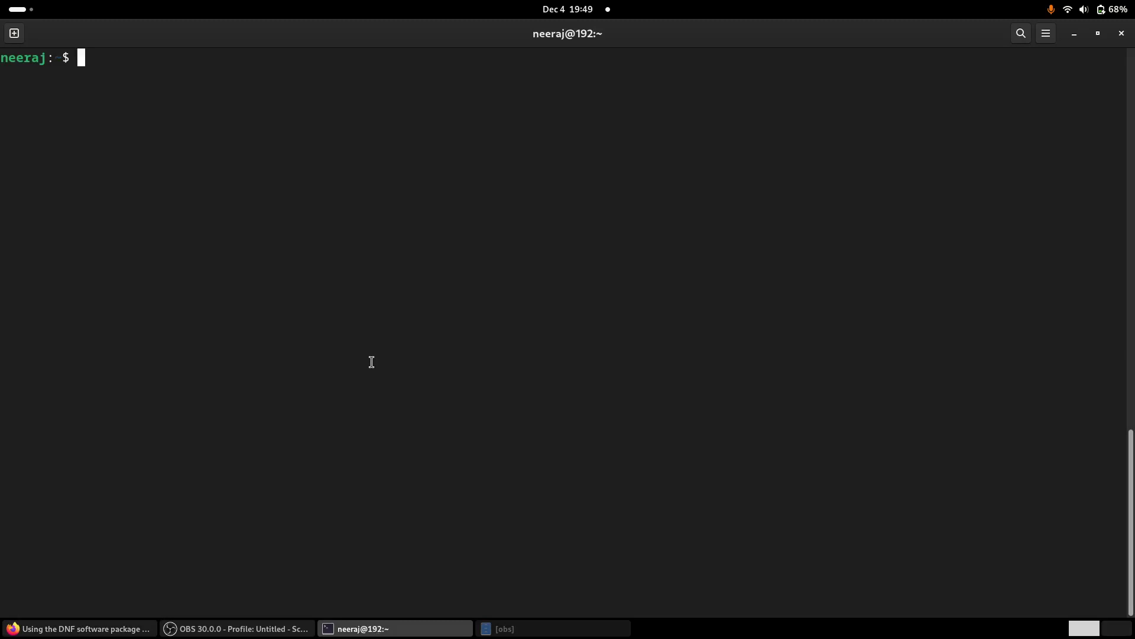
text(sudo)
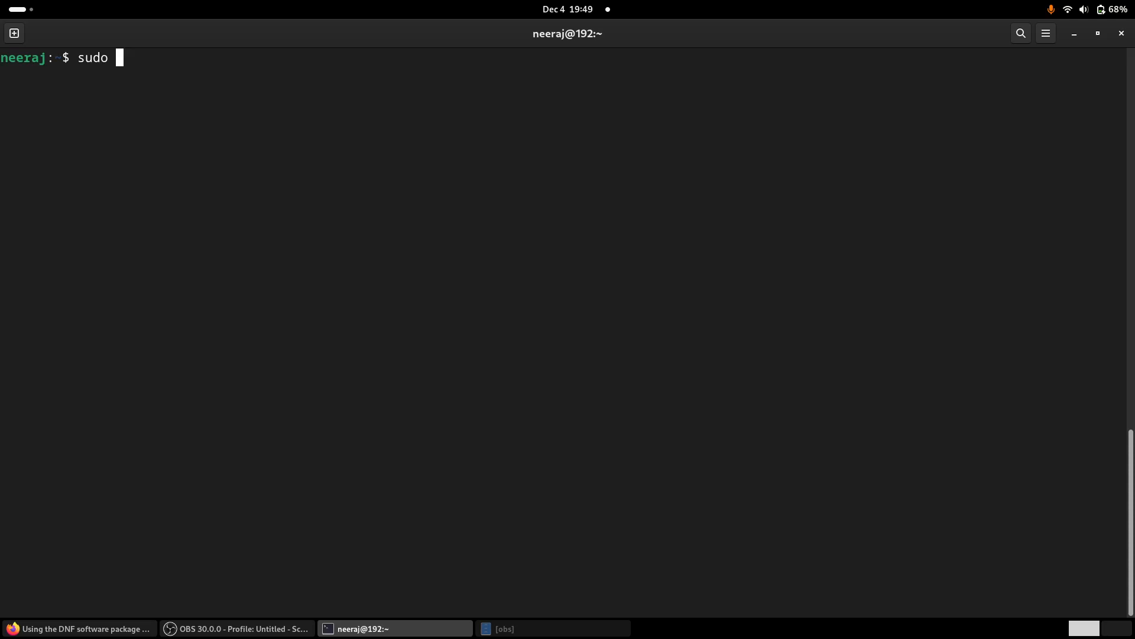
text(dnf)
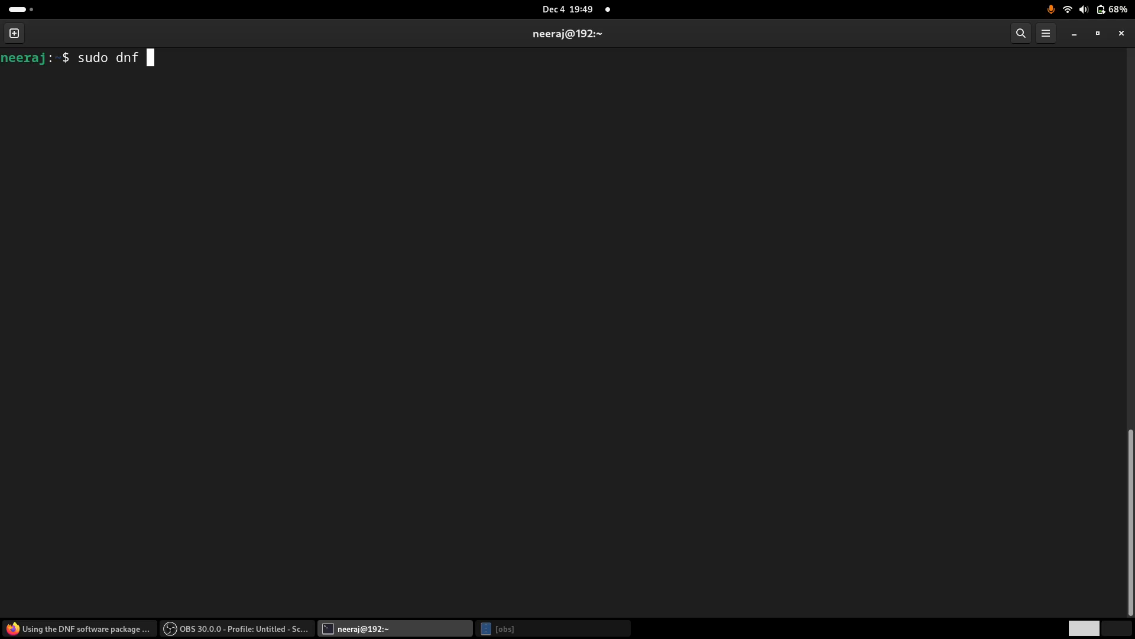
text(u)
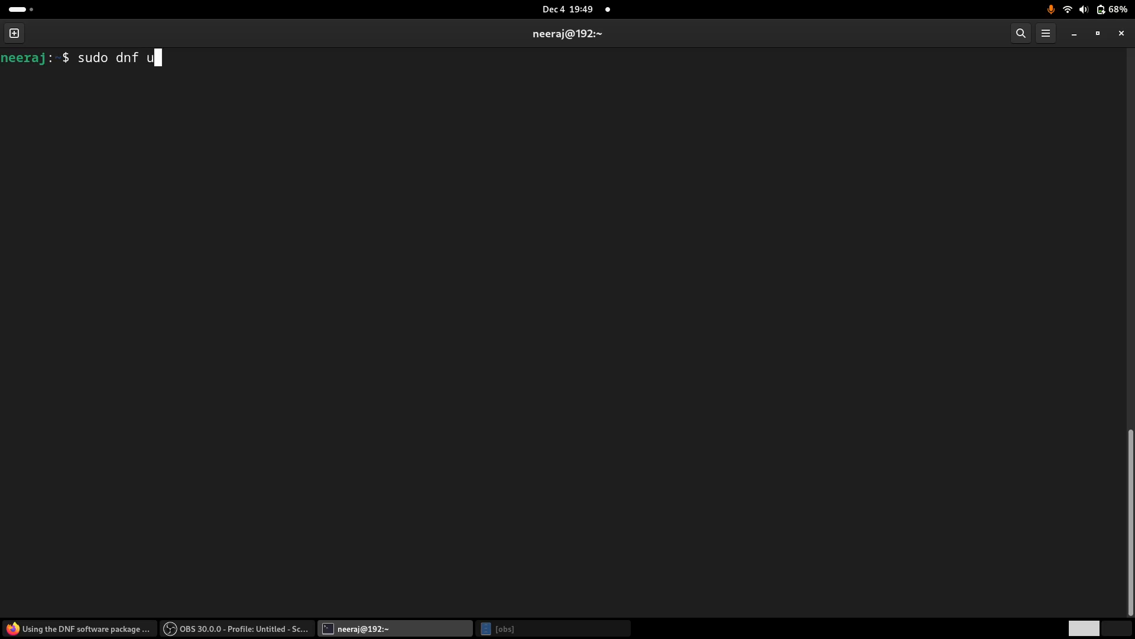
key(Return)
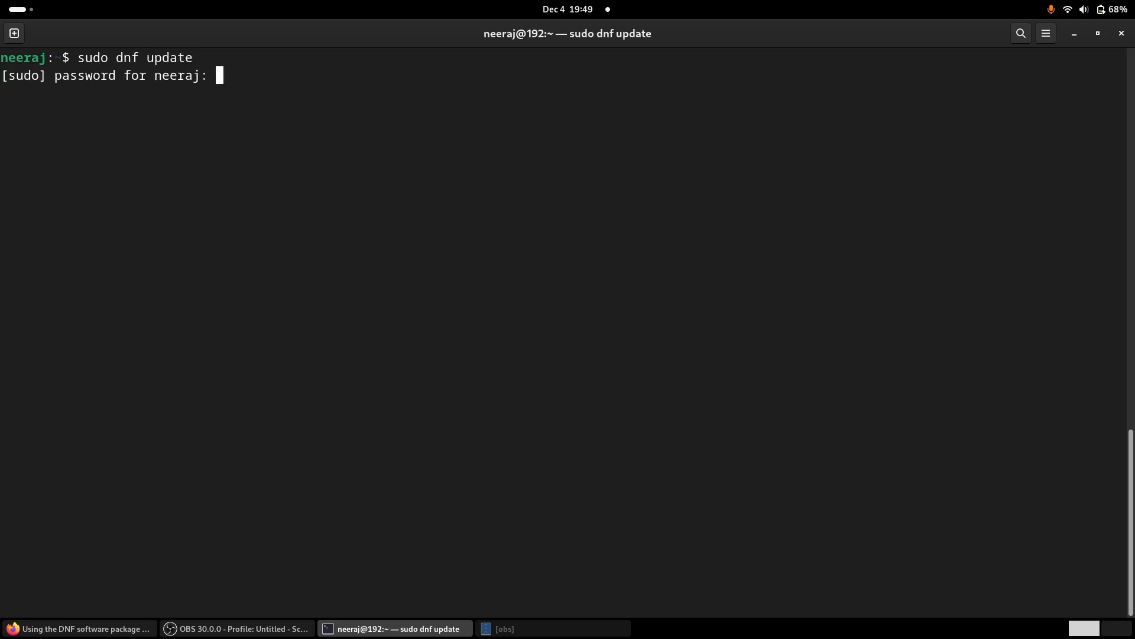
key(Return)
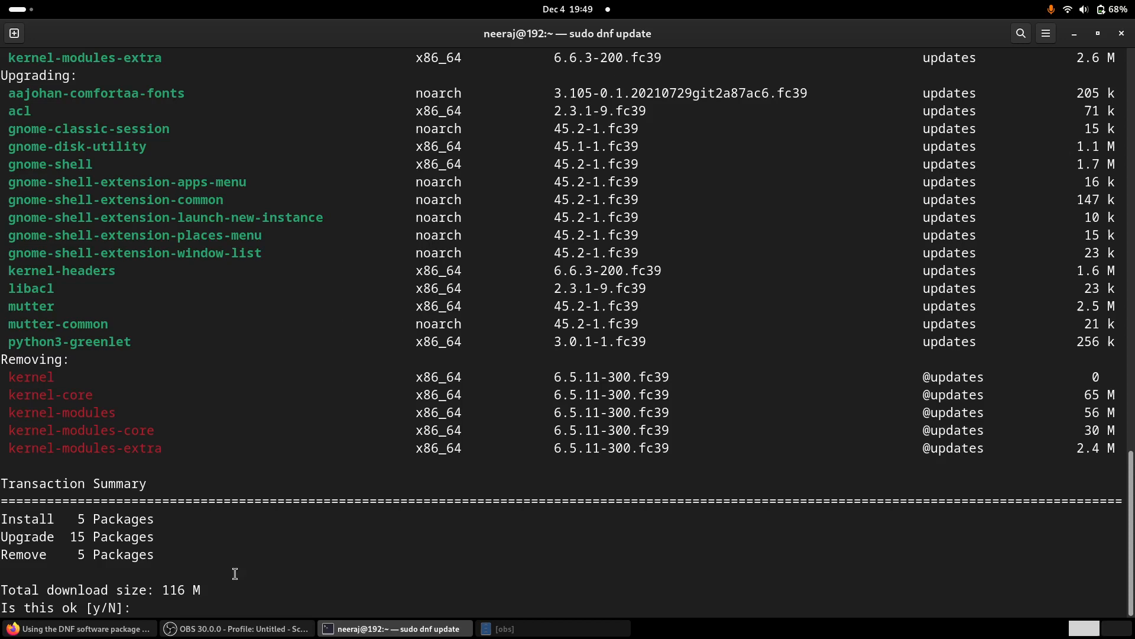
mouse_move(235, 340)
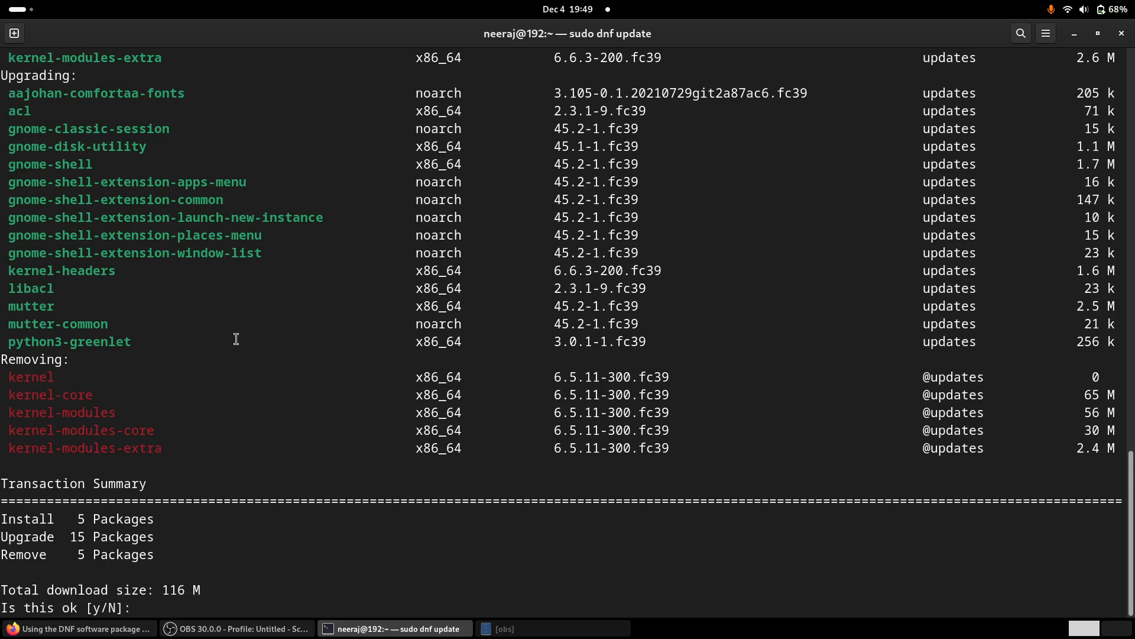
Review the transaction list of 5 installs, 15 upgrades and 5 removals at the y/N prompt
scroll(up, 3)
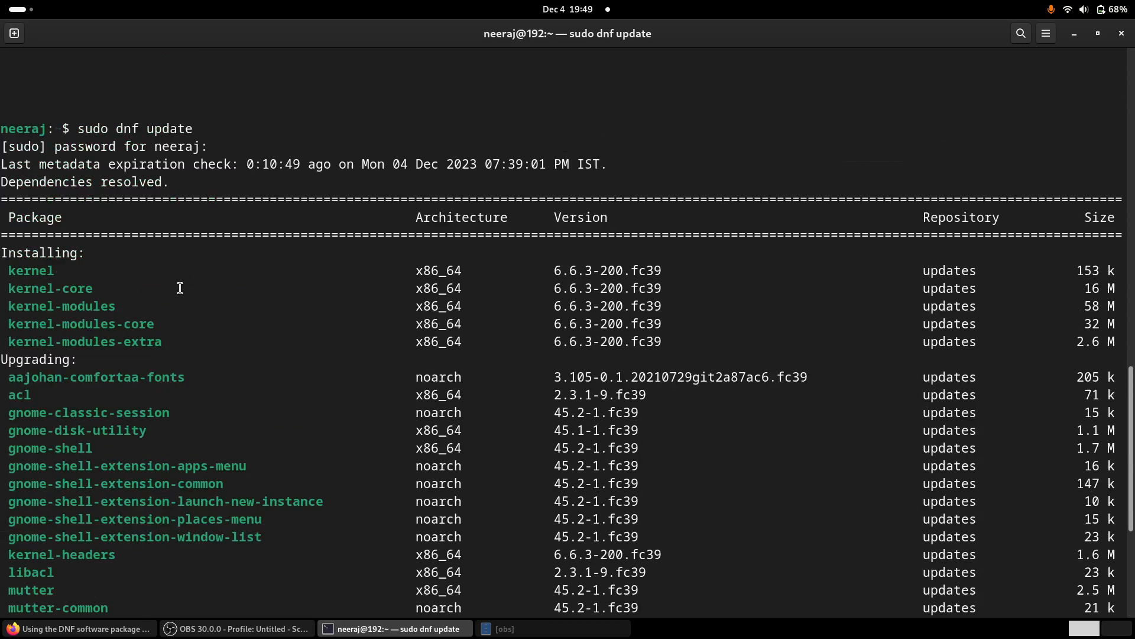
scroll(down, 3)
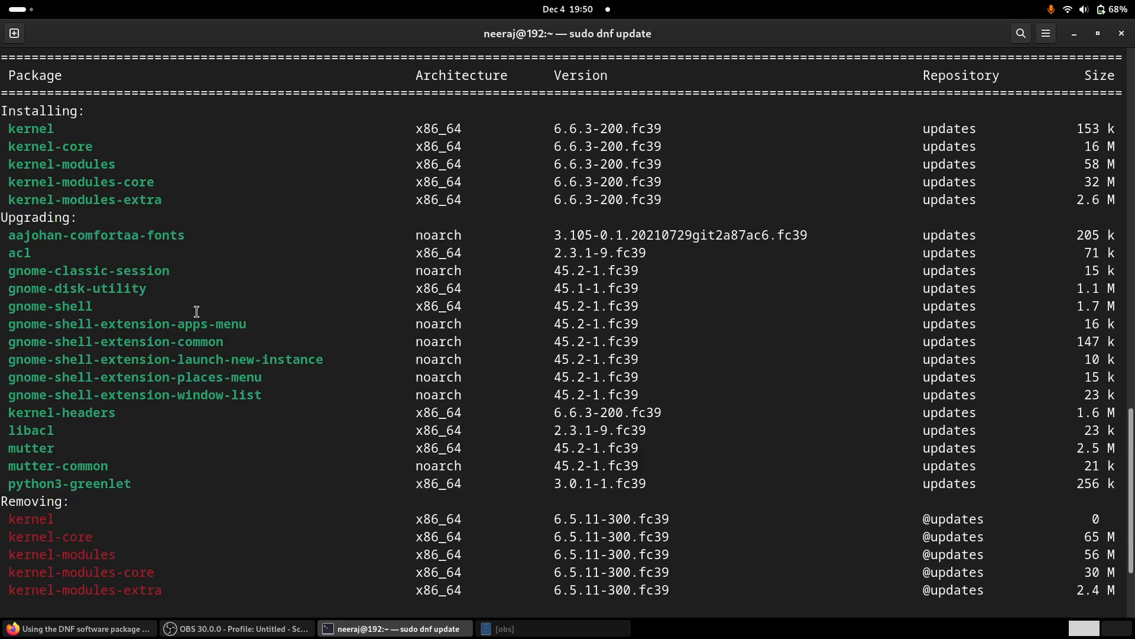
scroll(down, 3)
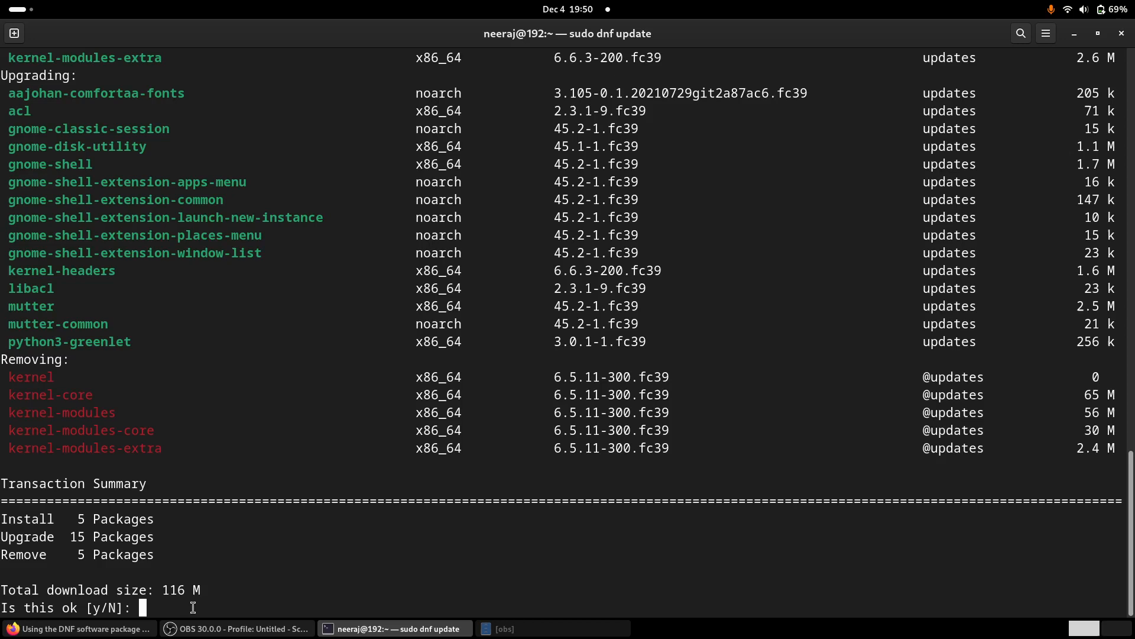
Decline the update with N, then run 'sudo dnf upgrade' to get the same 5/15/5 summary
text(N)
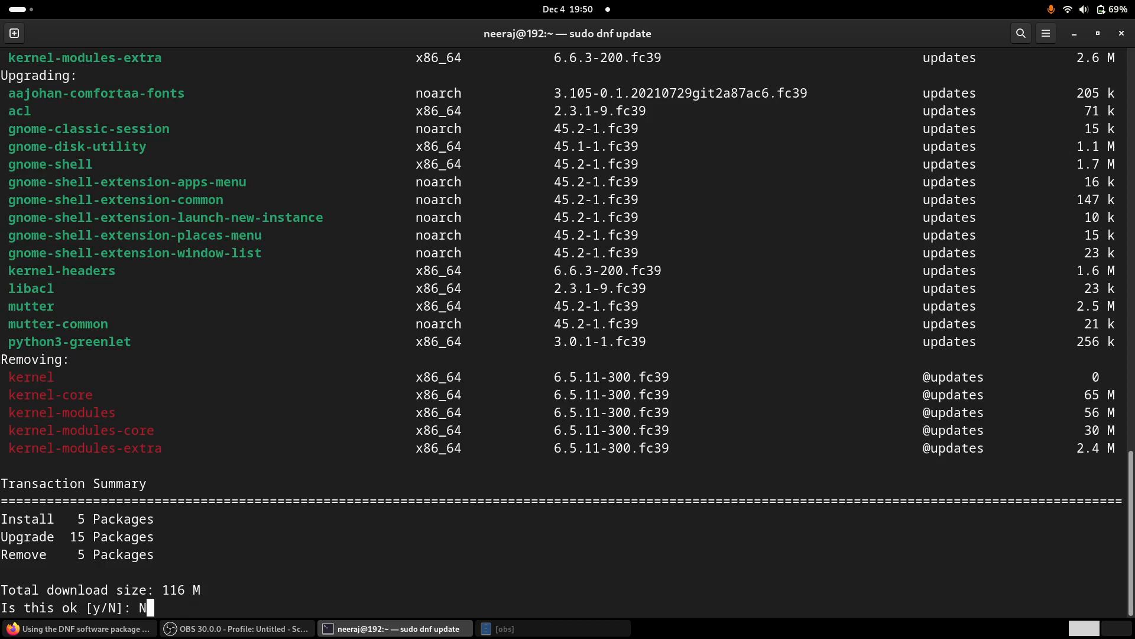
key(Return)
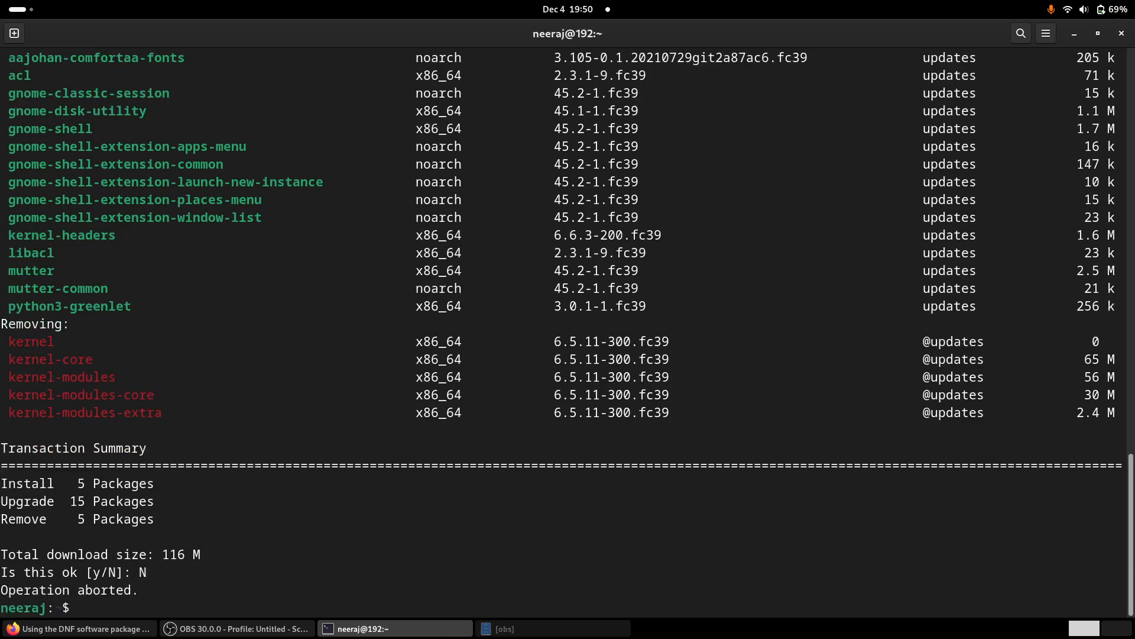
text(sudo)
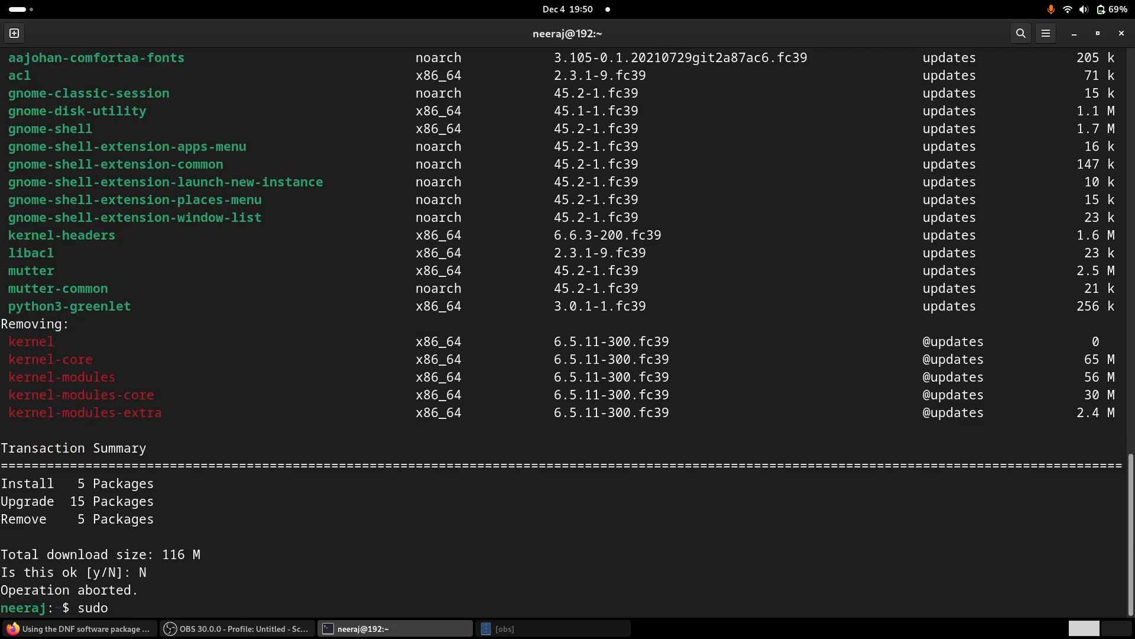
text(dnf upg)
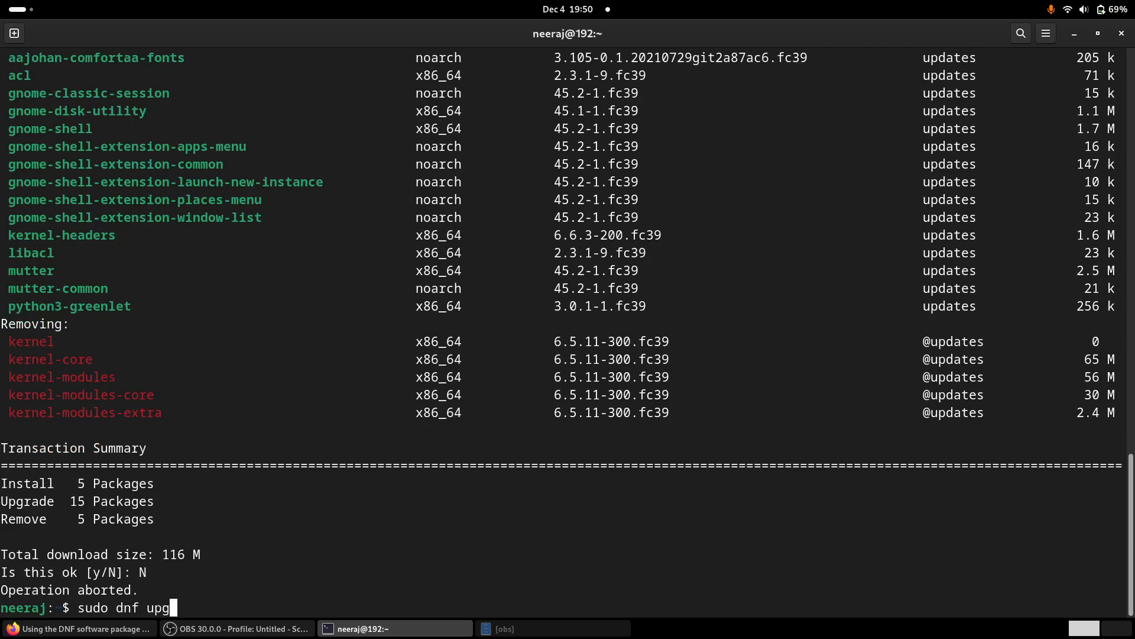
key(Return)
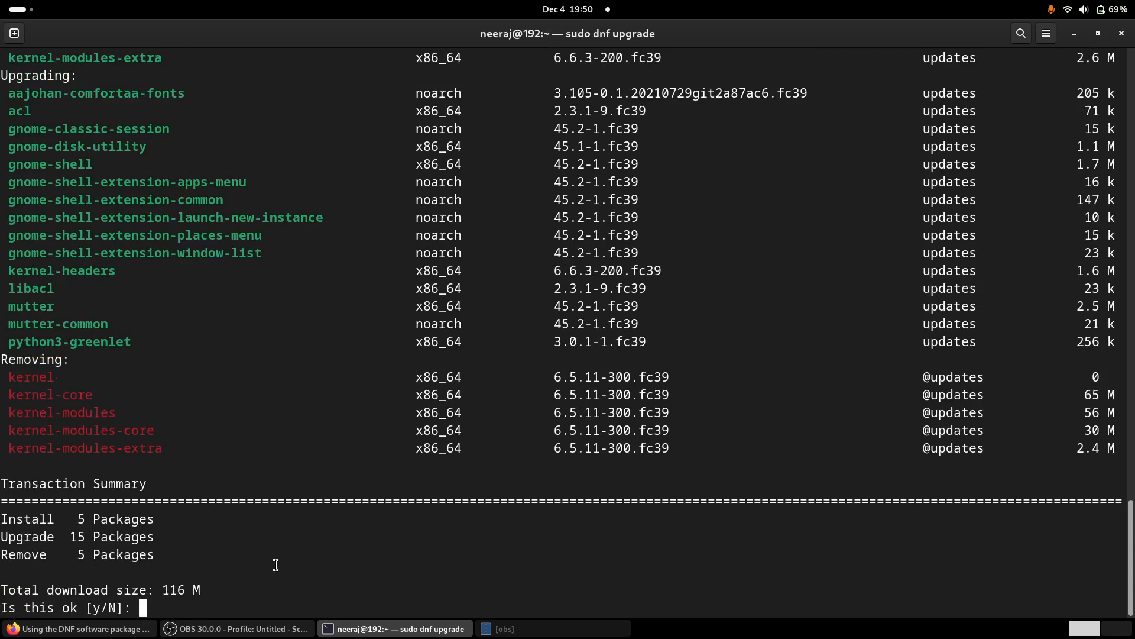
mouse_move(284, 559)
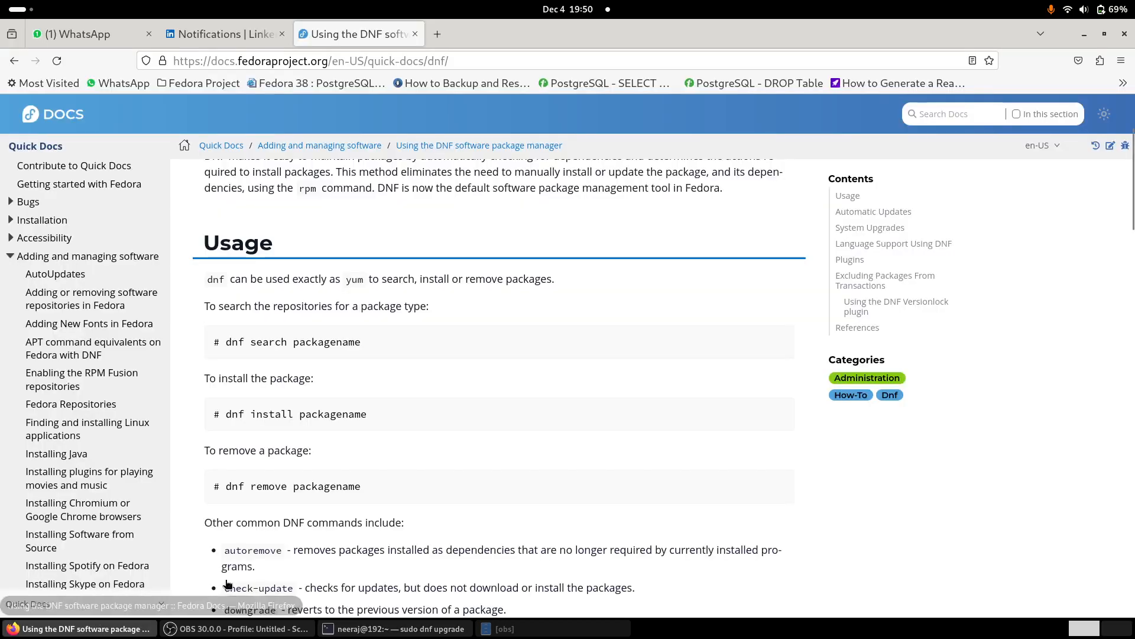
mouse_move(493, 415)
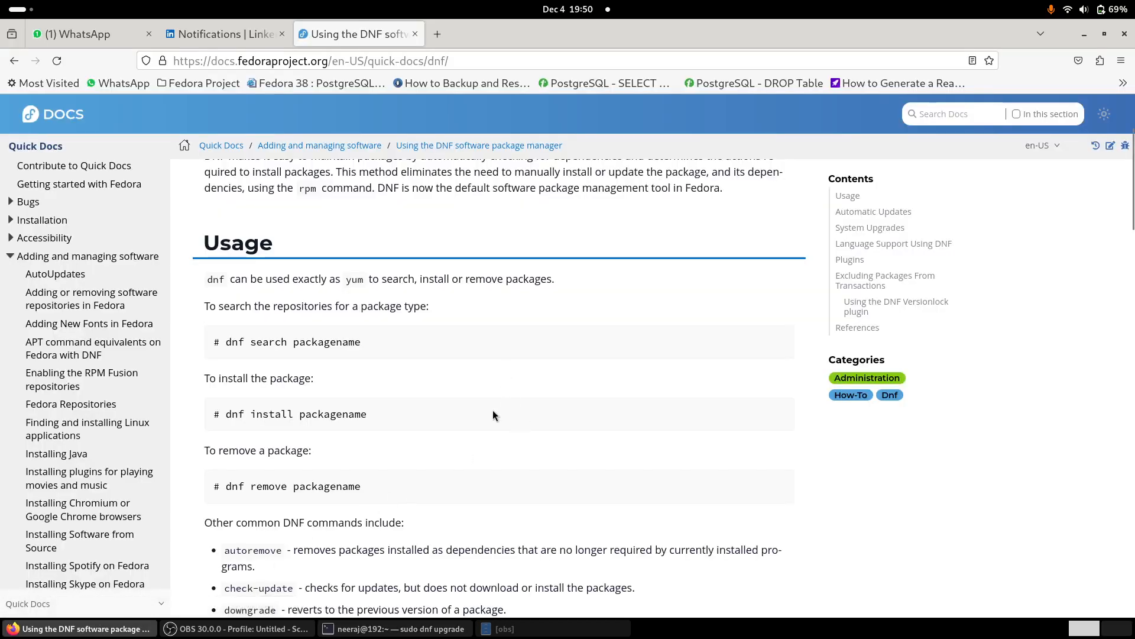
Highlight 'upgrade' in the docs command list, then return to the terminal's pending upgrade
scroll(down, 3)
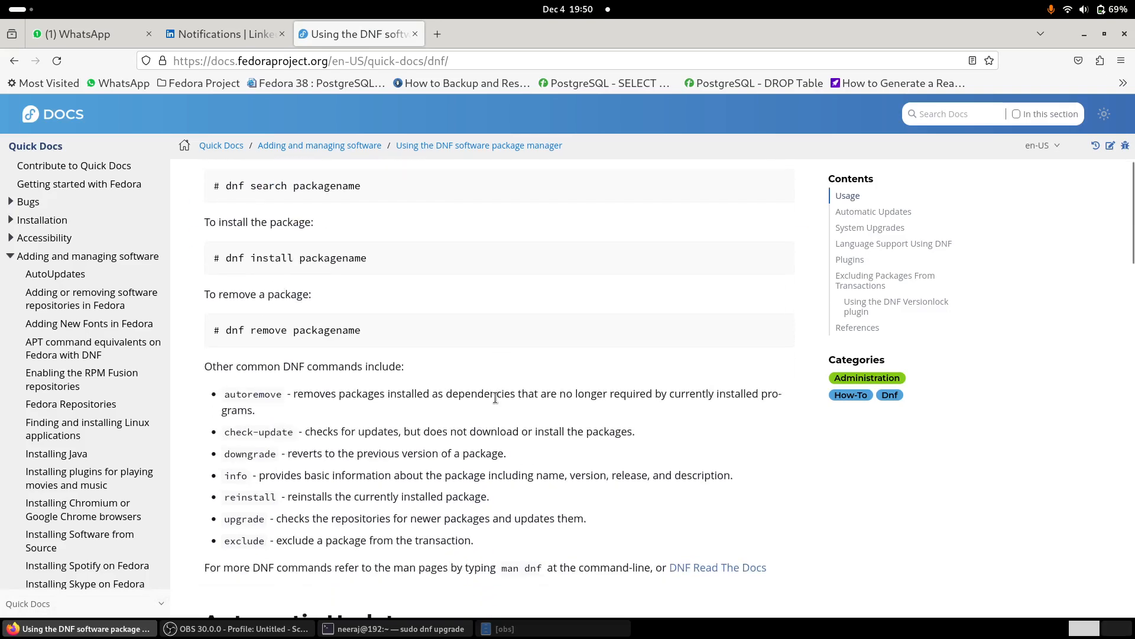
scroll(down, 3)
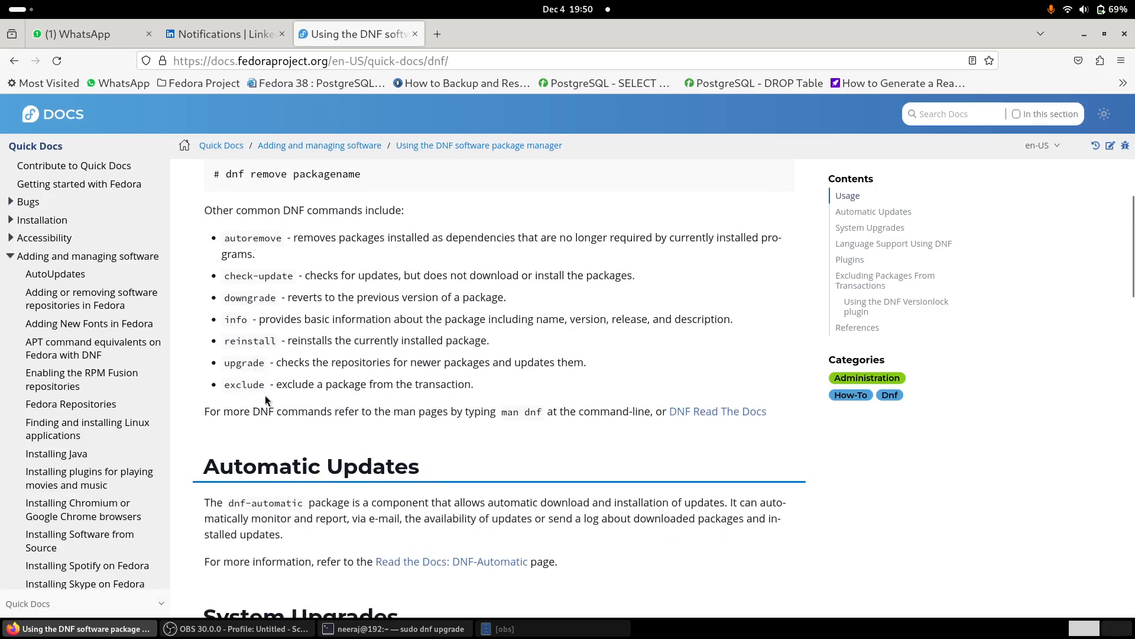
mouse_move(220, 371)
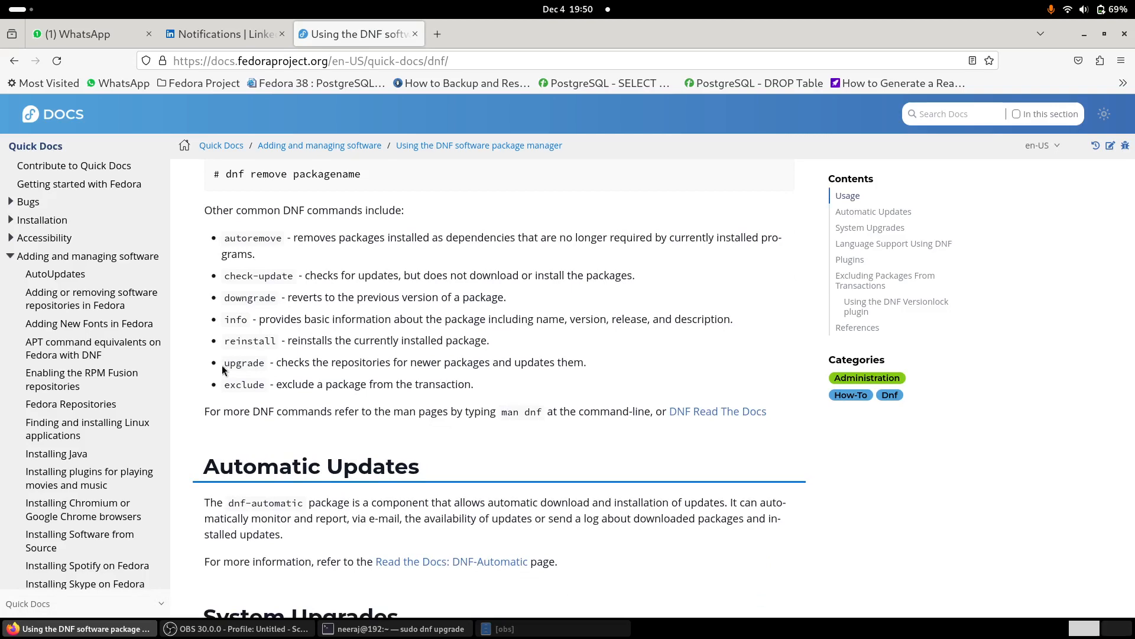
double_click(244, 362)
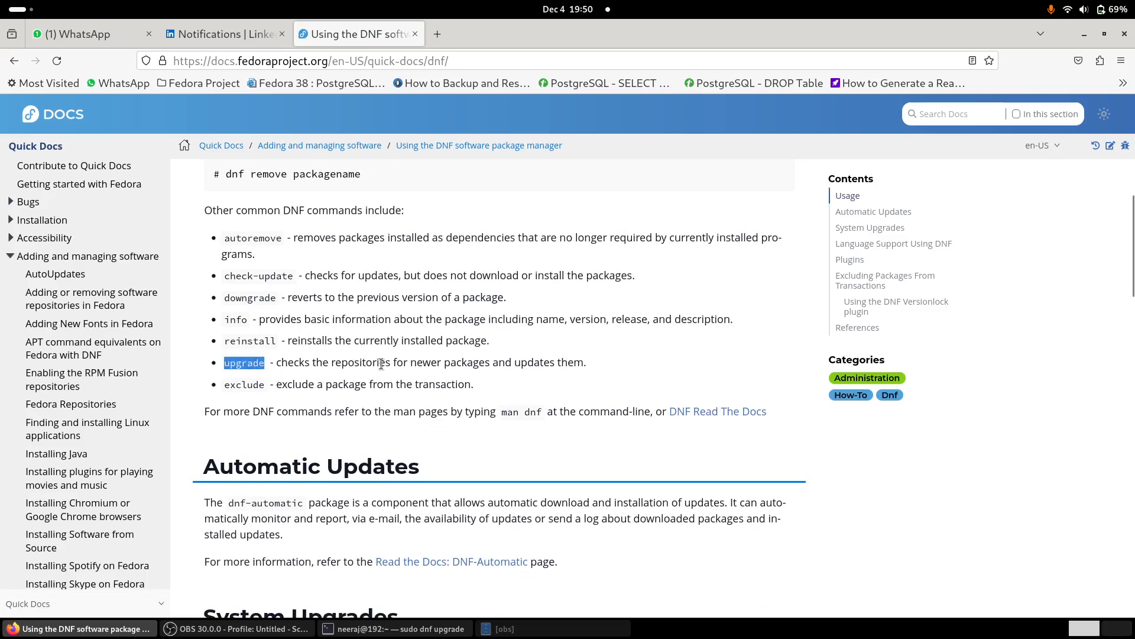
scroll(down, 3)
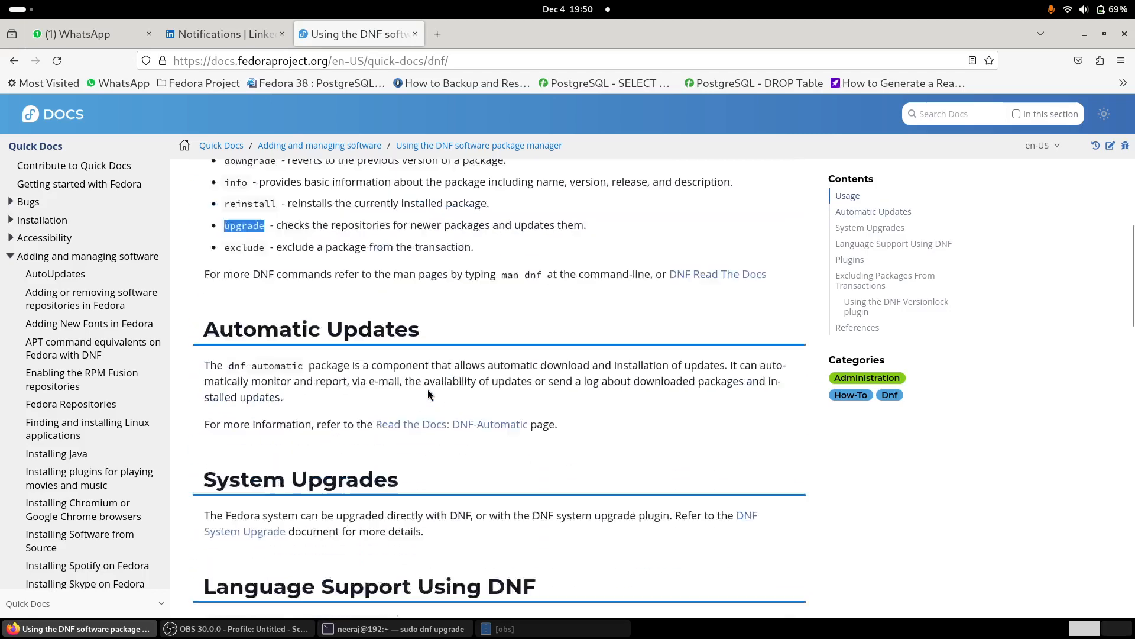
click(393, 628)
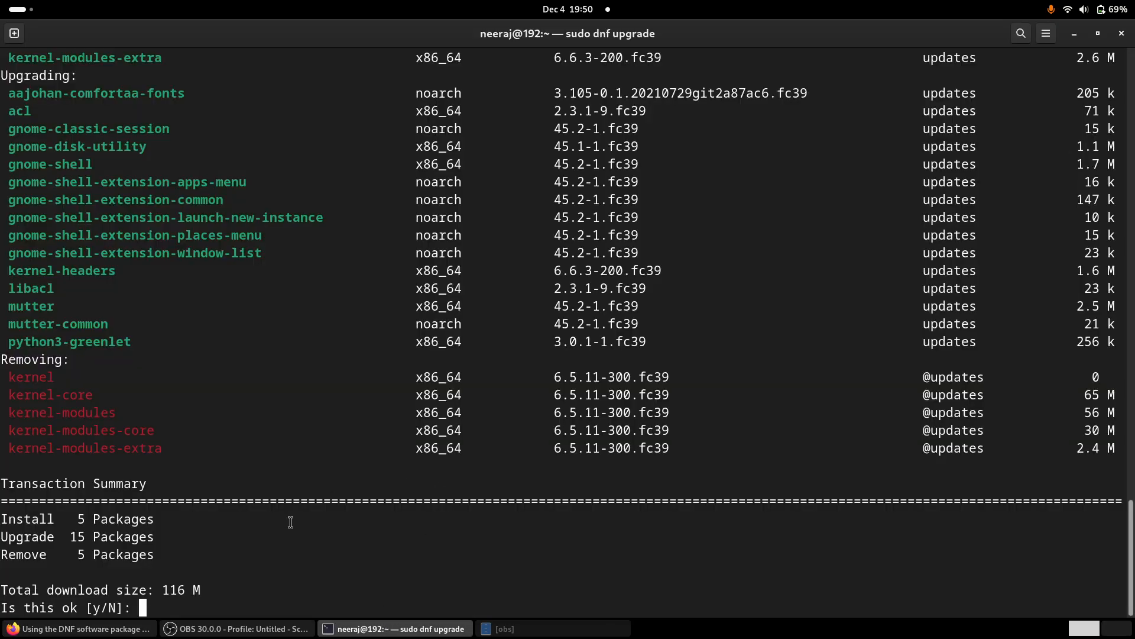
Decline the upgrade with N, then open the dnf manual with 'man dnf'
text(N)
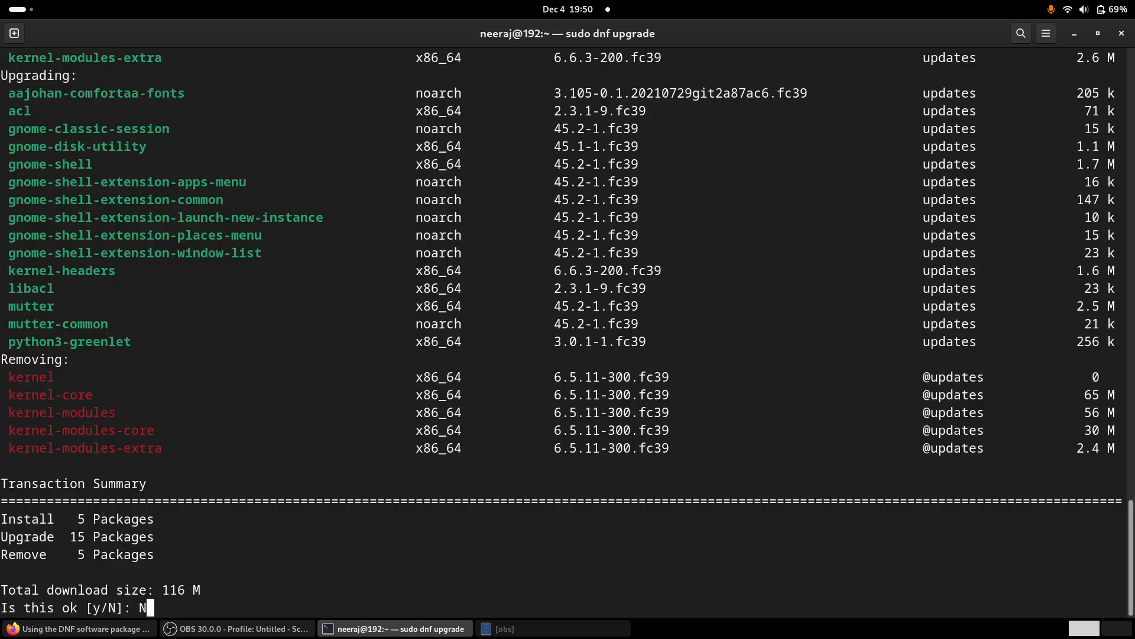
key(Return)
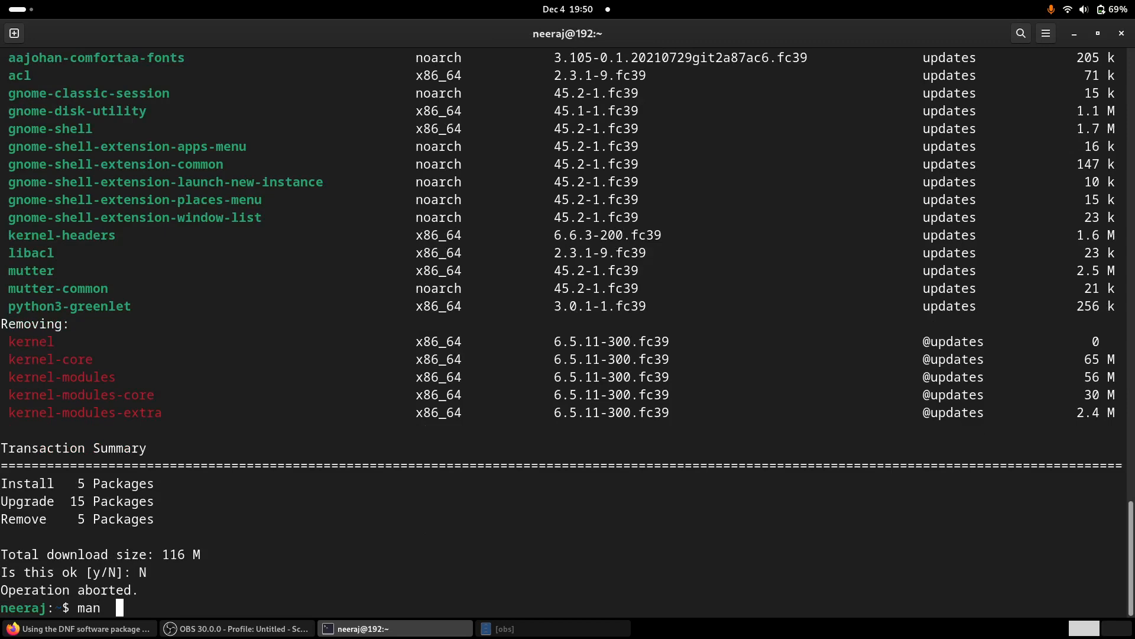
text(dnf)
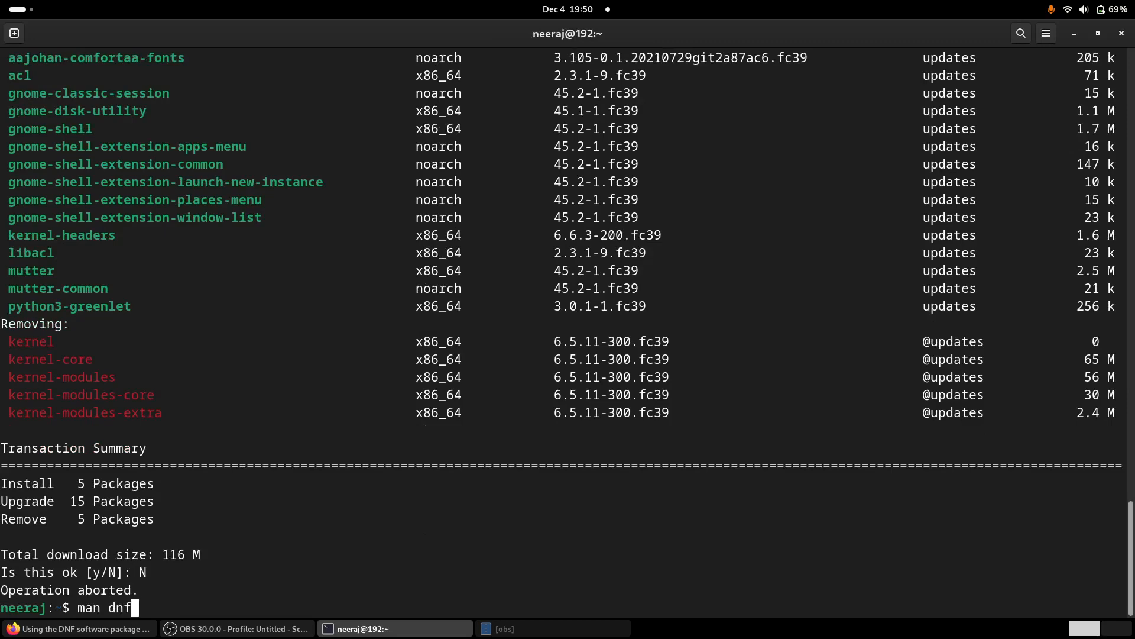
key(Return)
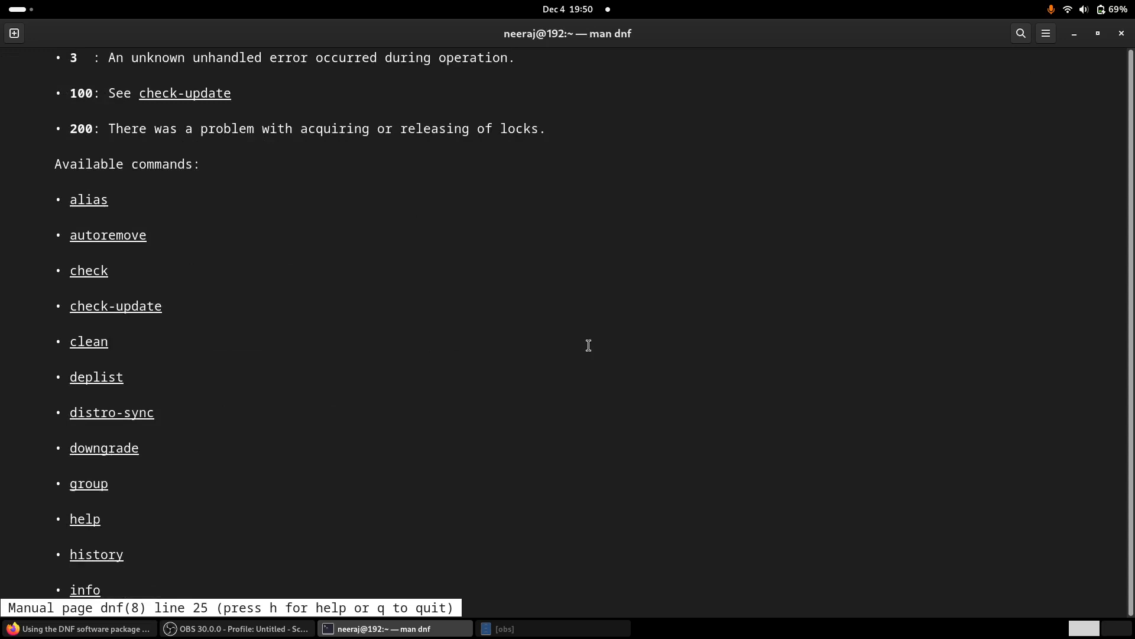
Scroll the dnf man page down to the Upgrade Command section and highlight its heading
scroll(down, 3)
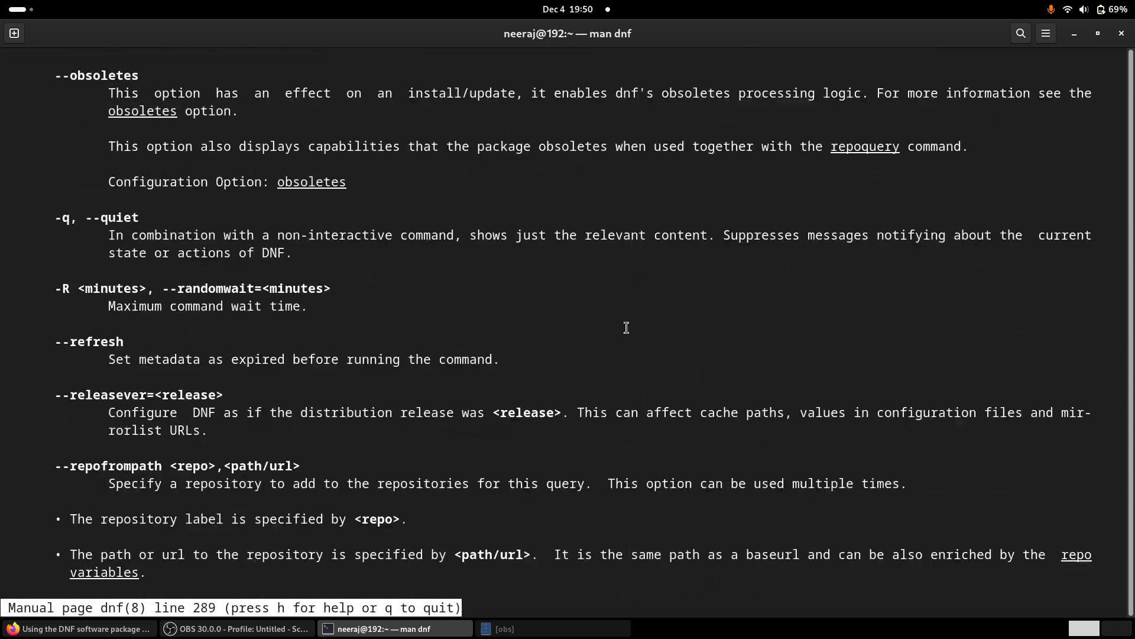
scroll(down, 3)
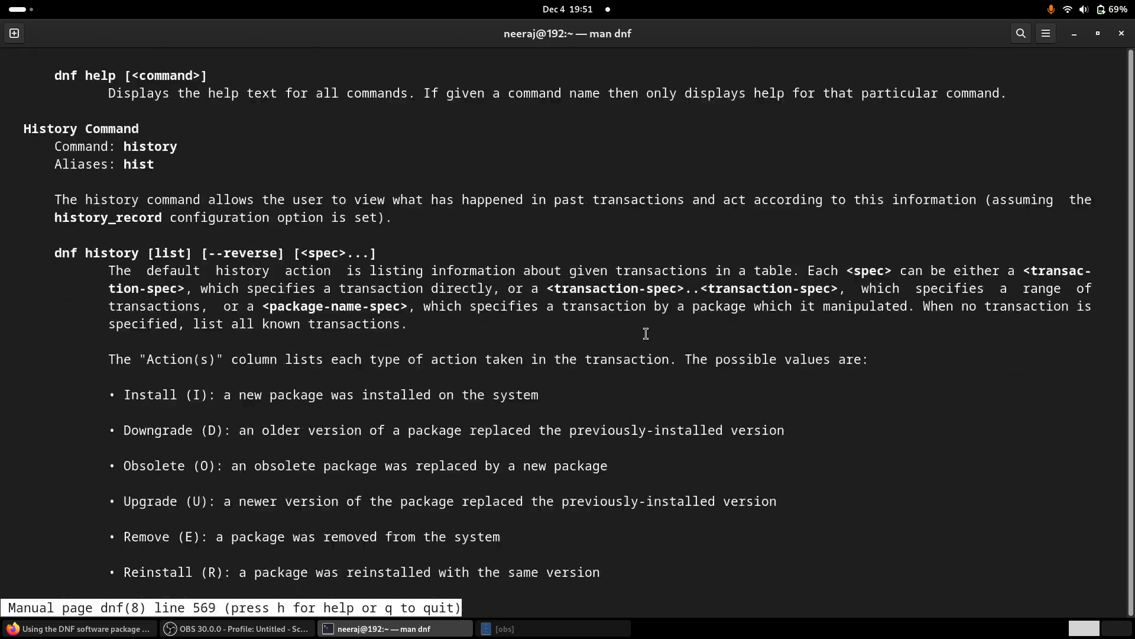
scroll(down, 3)
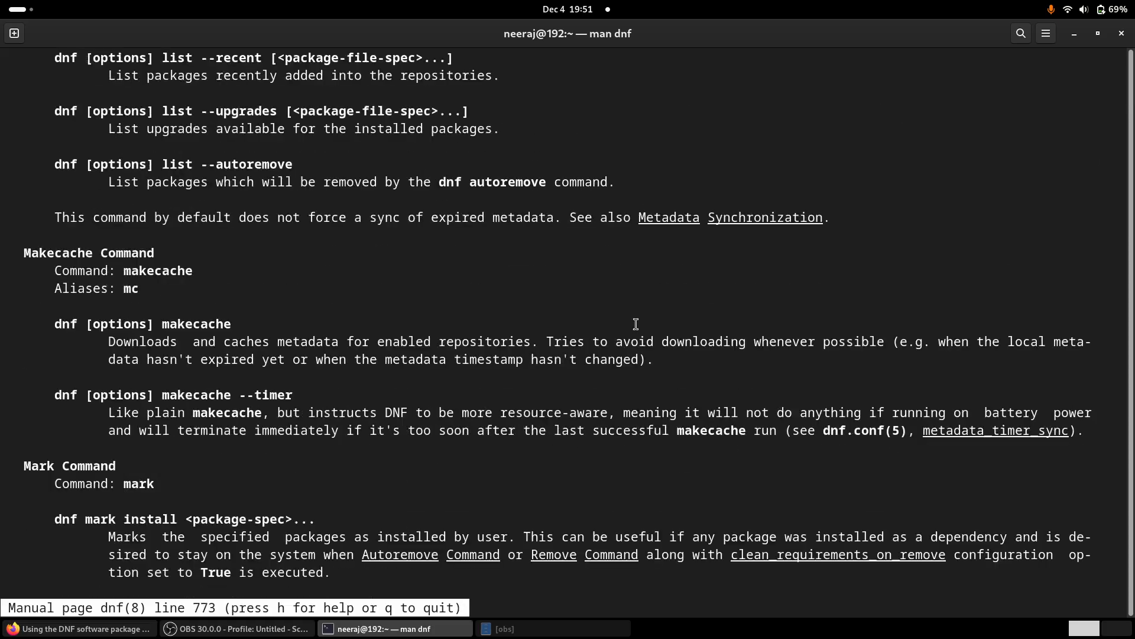
scroll(down, 3)
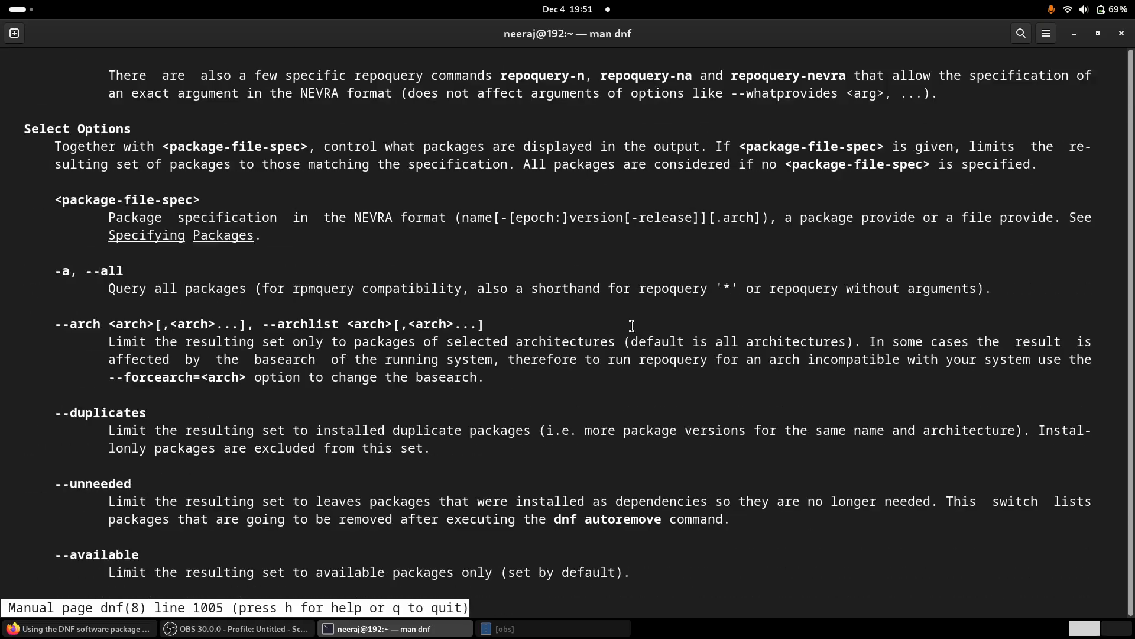
scroll(down, 3)
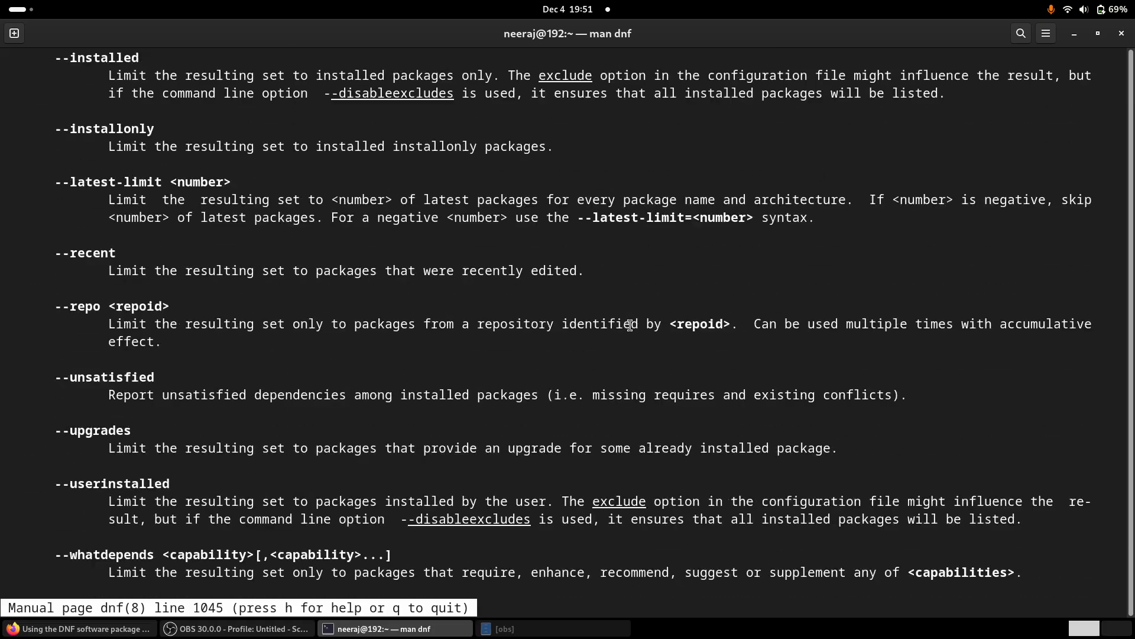
scroll(down, 3)
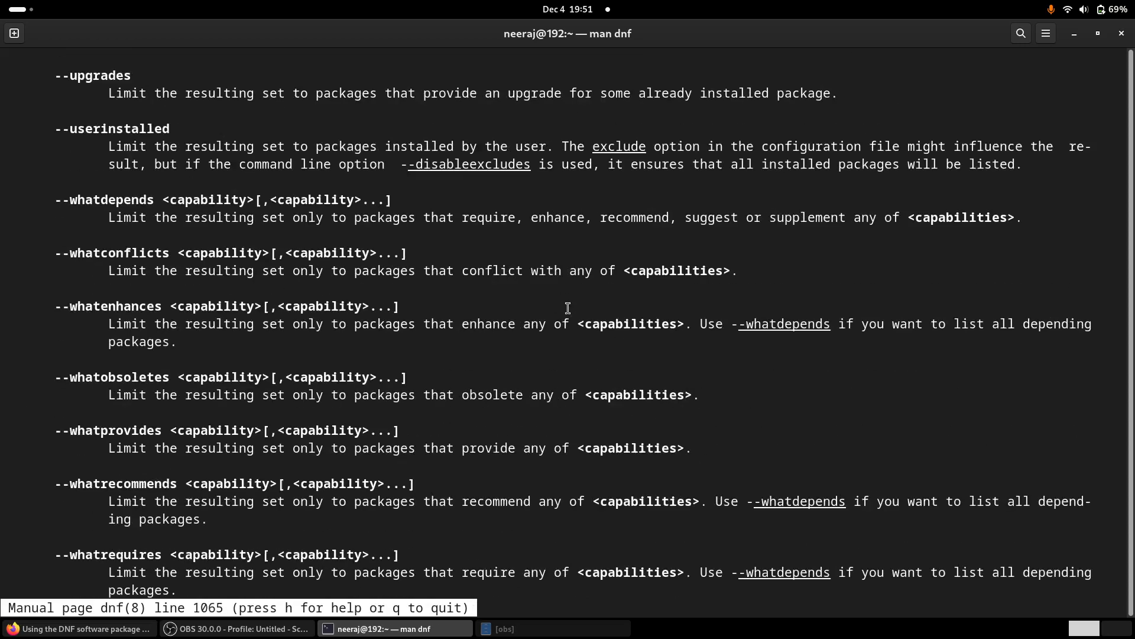
scroll(down, 3)
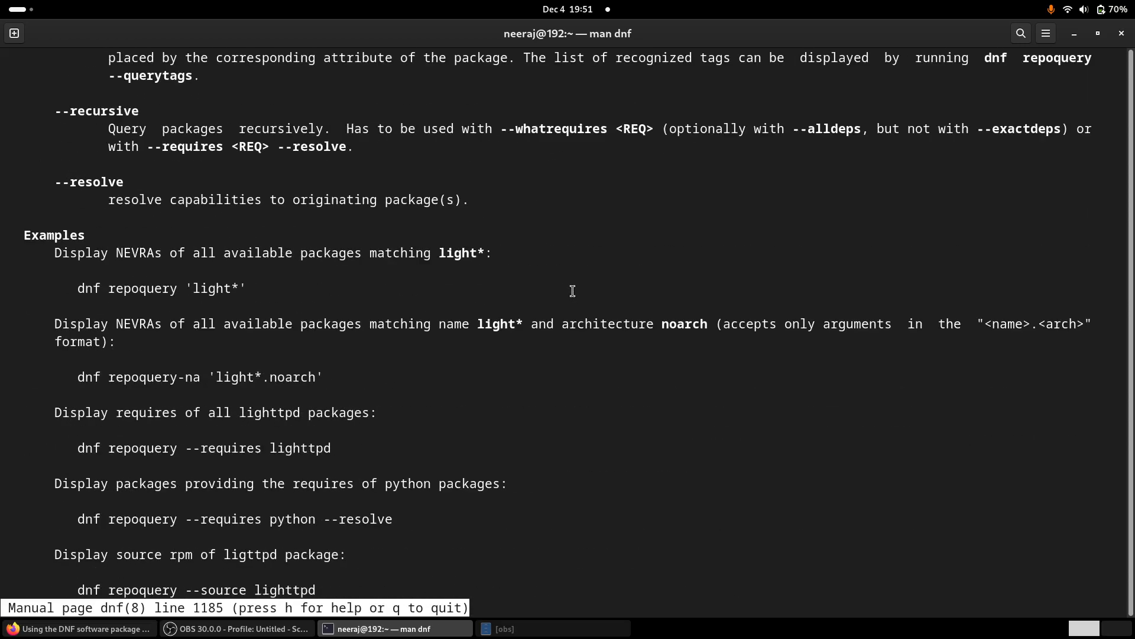
scroll(down, 3)
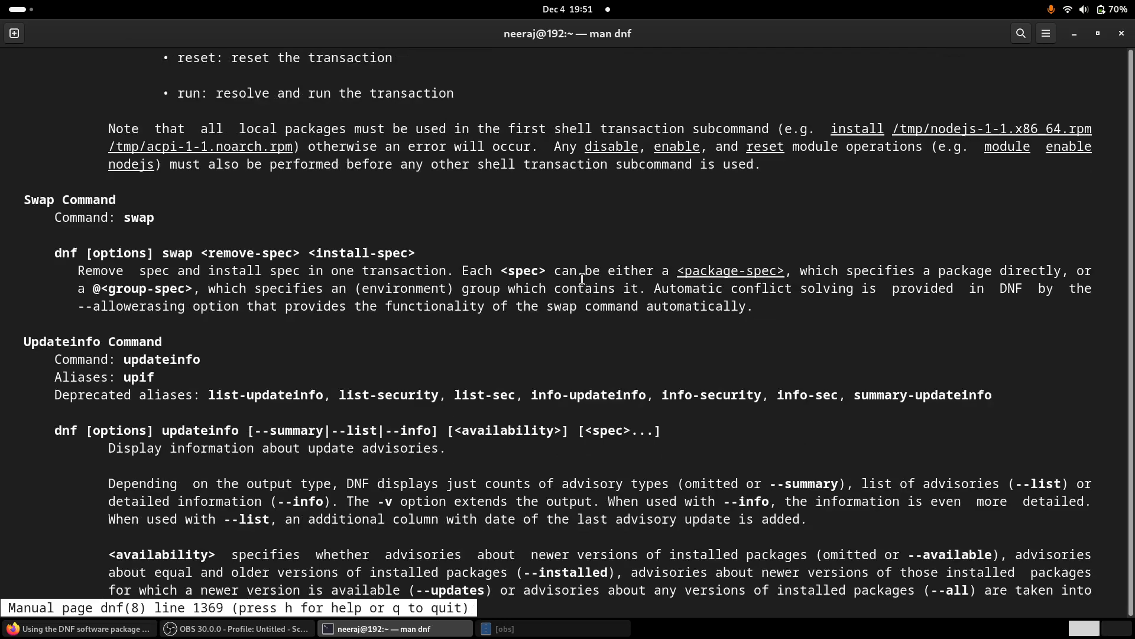
scroll(down, 3)
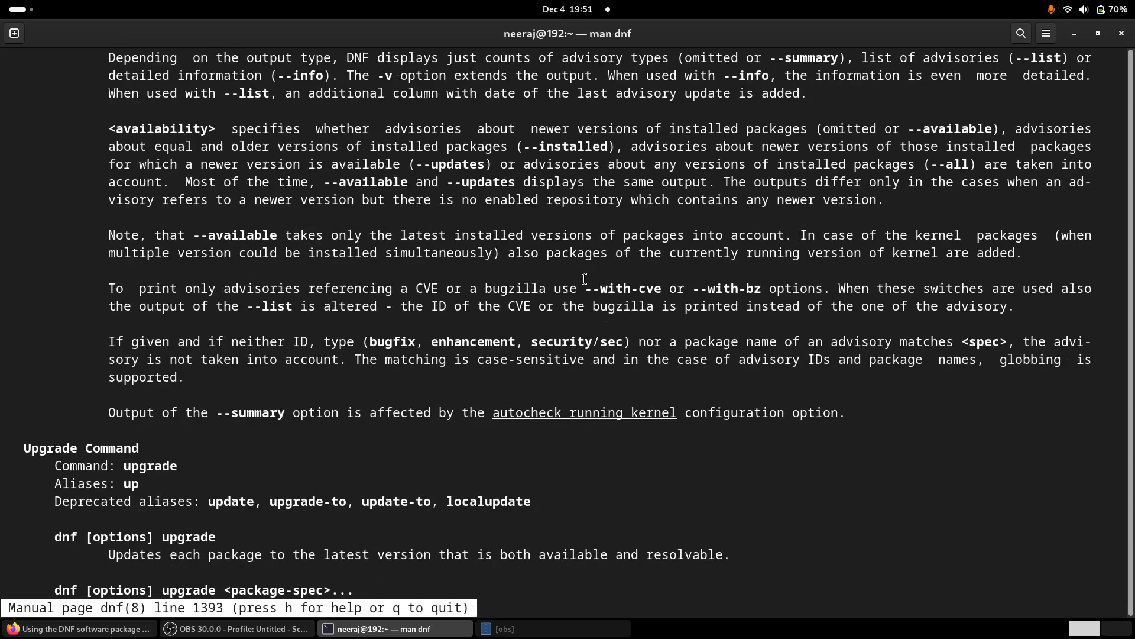
scroll(down, 3)
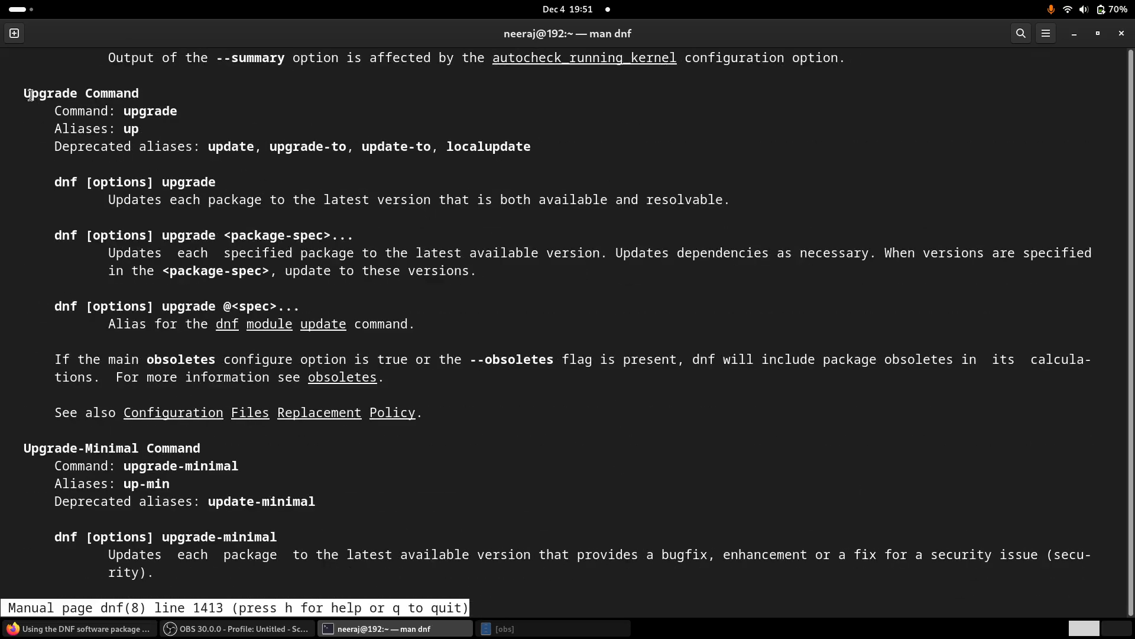
double_click(80, 92)
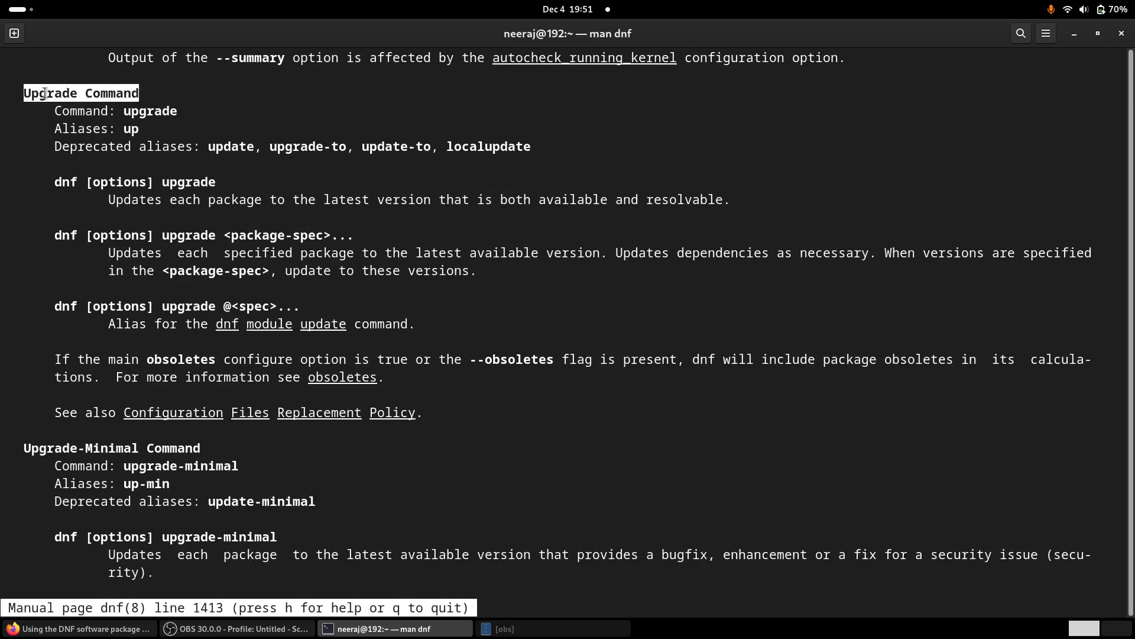
mouse_move(119, 282)
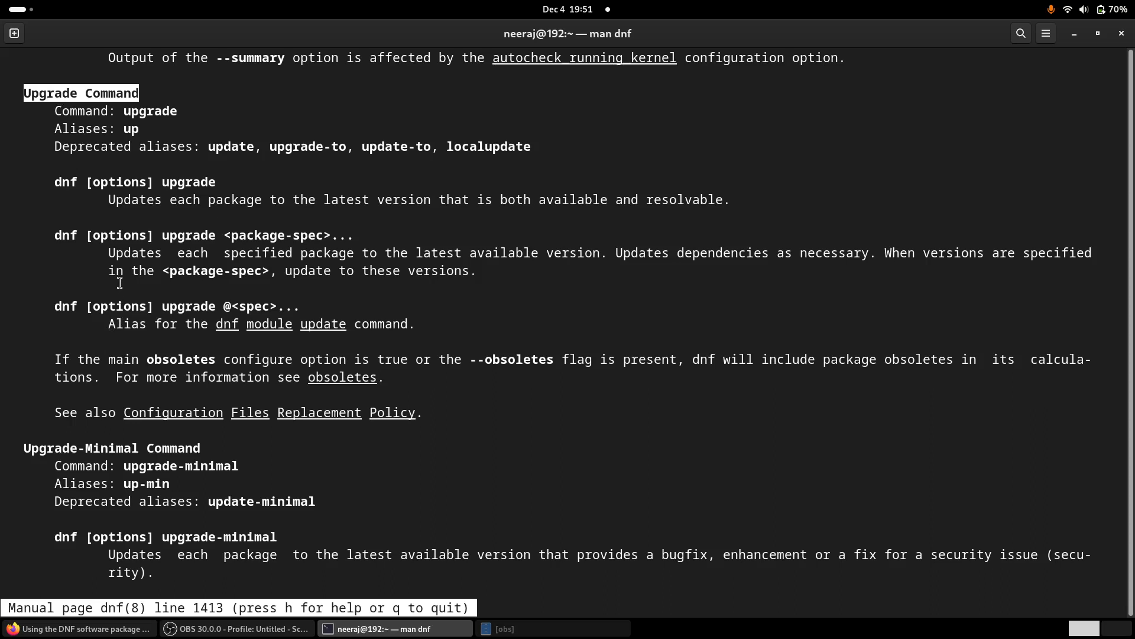
mouse_move(65, 131)
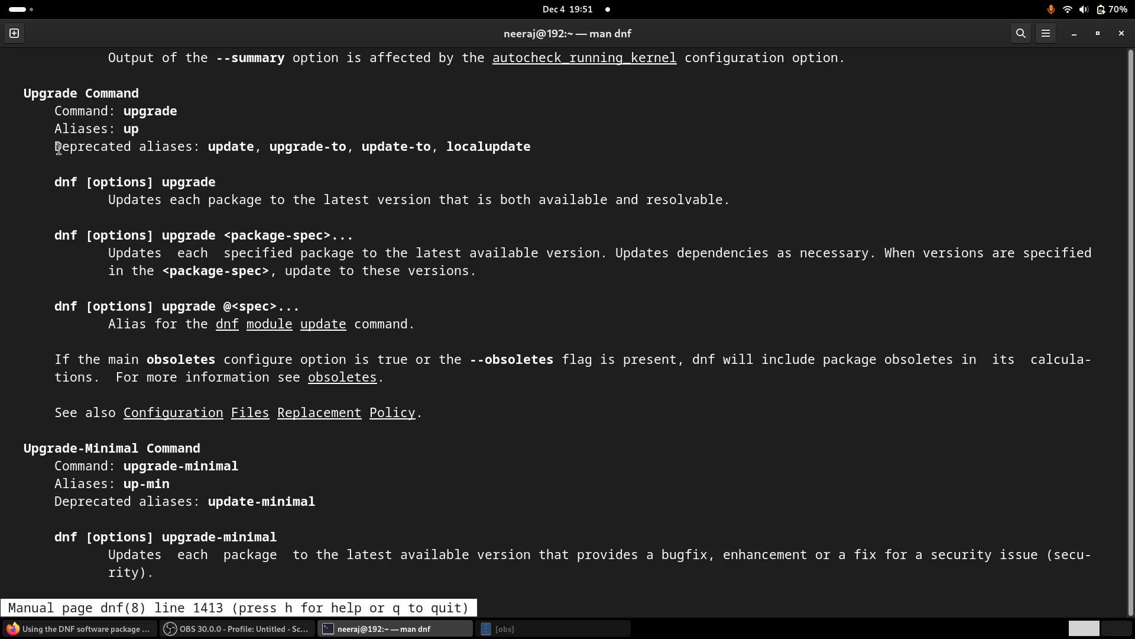
Highlight 'update' in the Upgrade Command's Deprecated aliases line
double_click(231, 147)
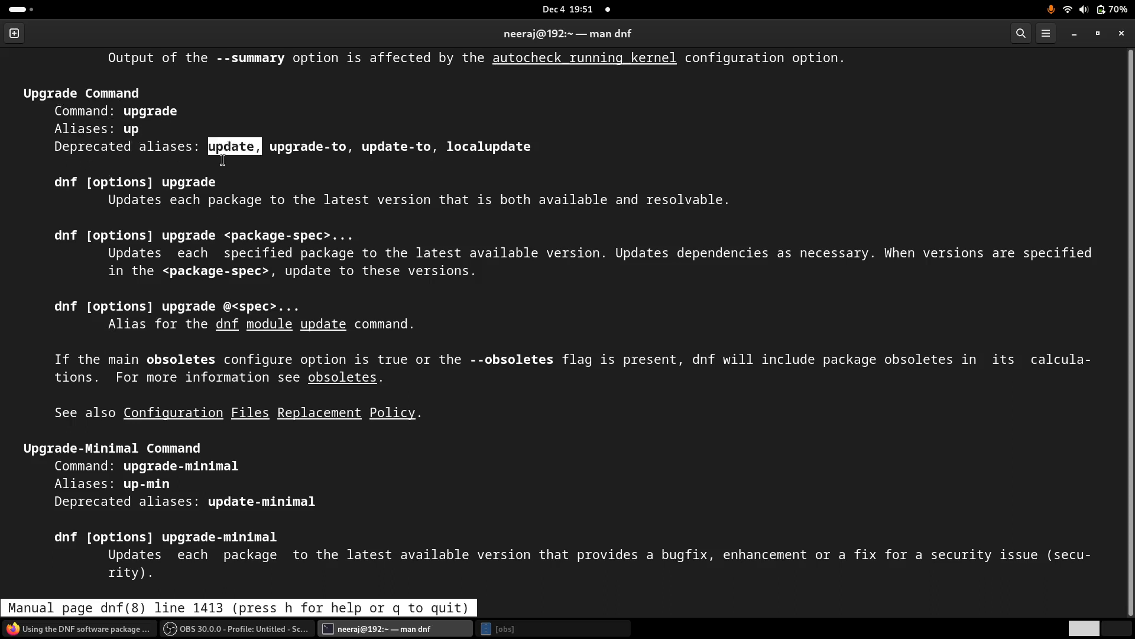
mouse_move(158, 162)
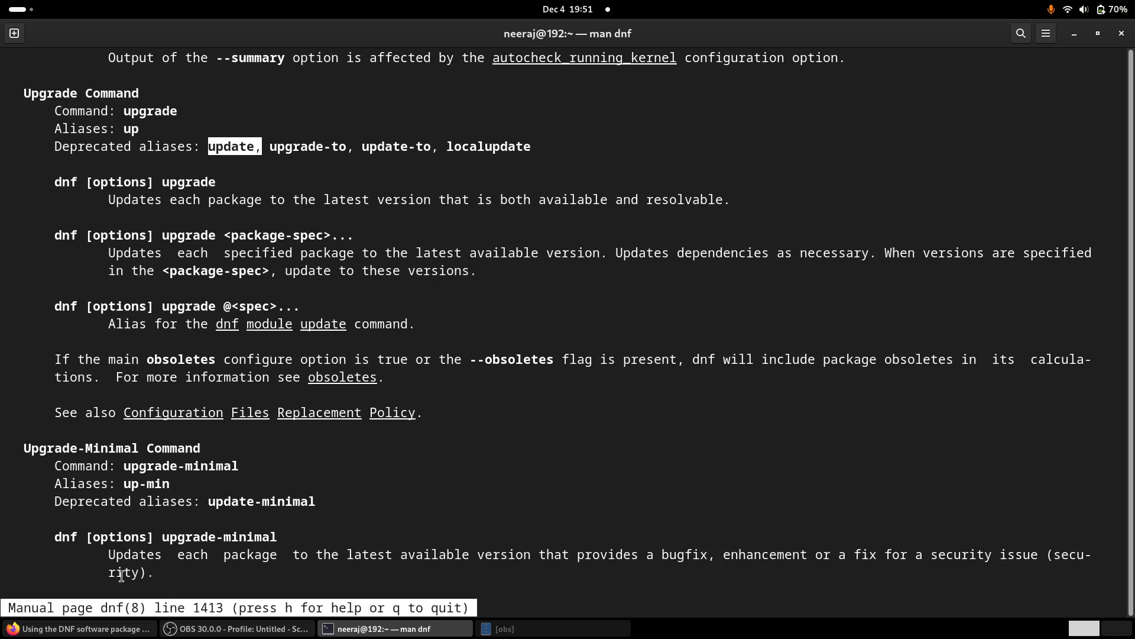
mouse_move(383, 450)
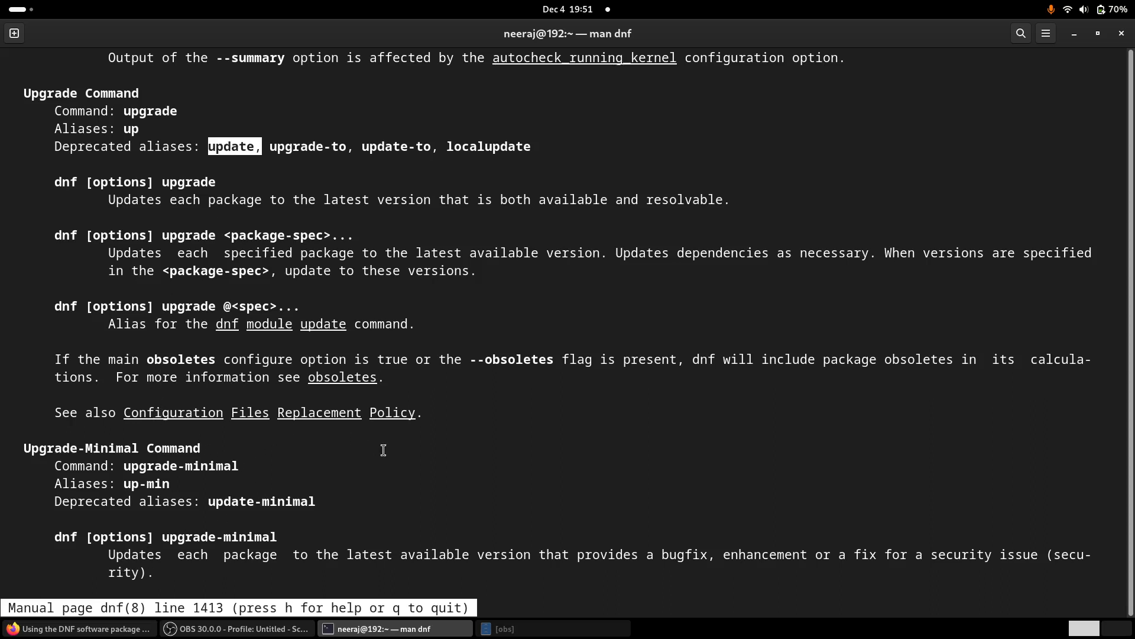
mouse_move(80, 628)
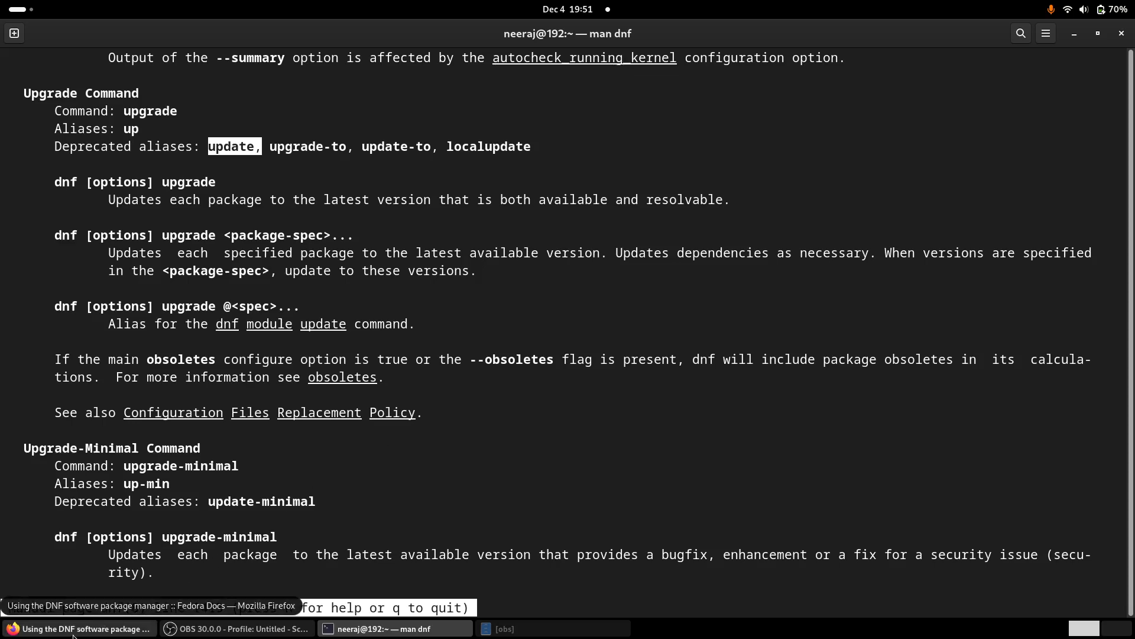
Revisit the upgrade entry in the Fedora Docs page, then return to the dnf man page
click(79, 627)
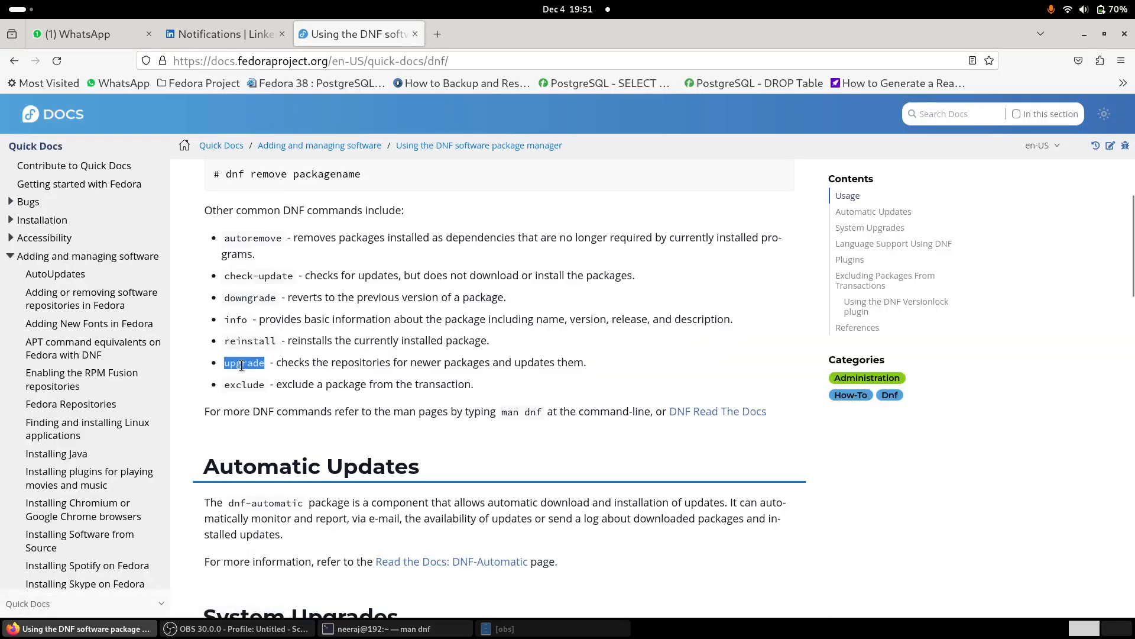
mouse_move(294, 367)
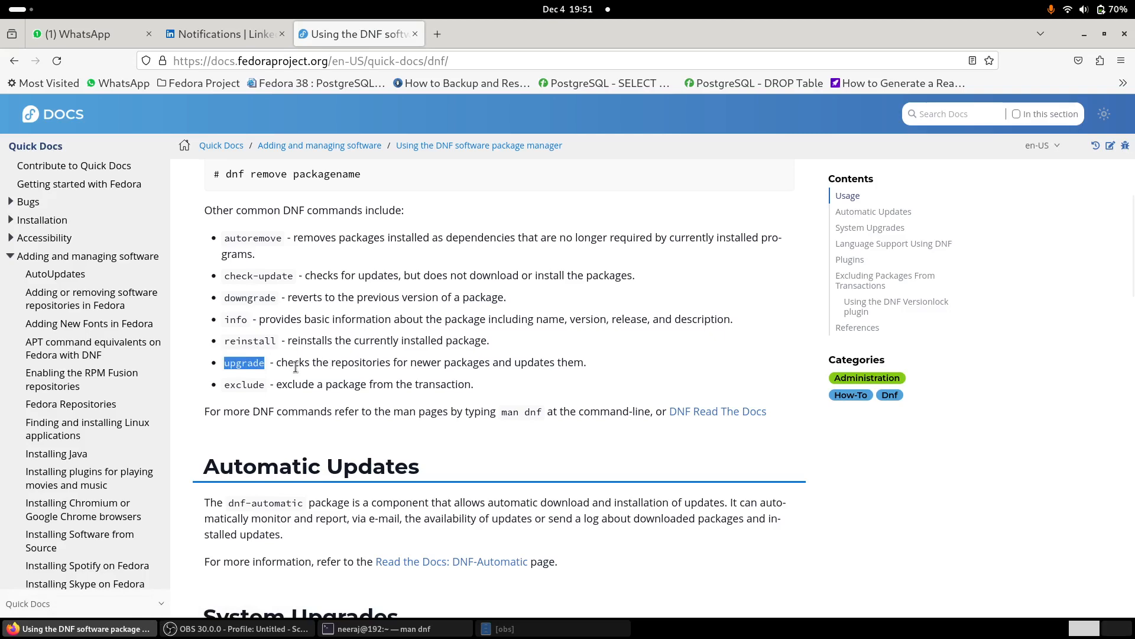
mouse_move(310, 508)
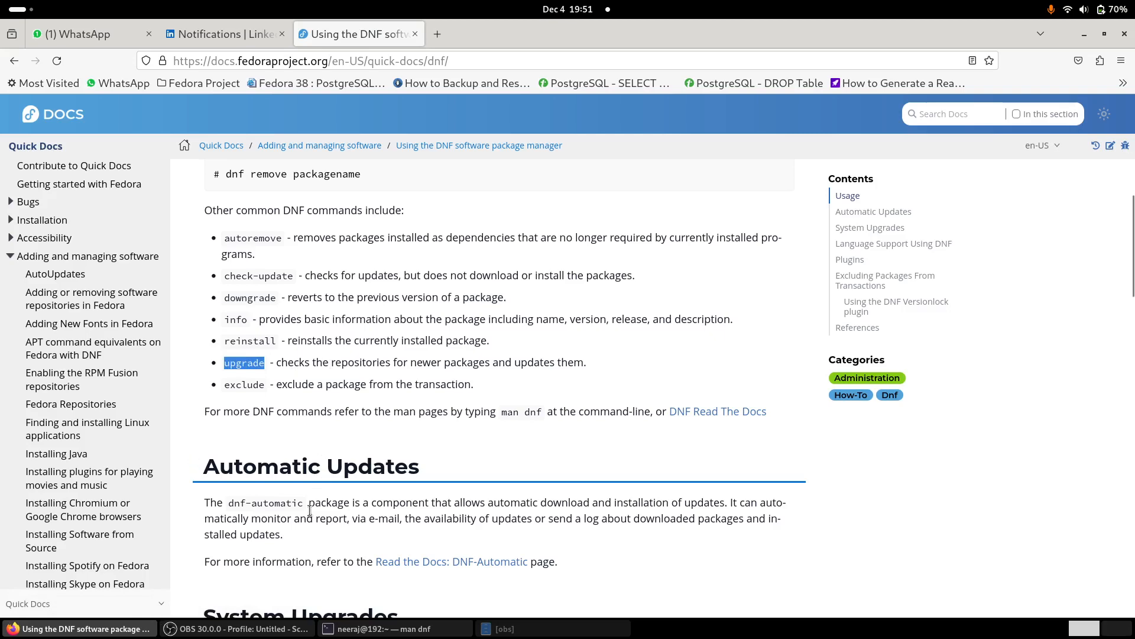
click(393, 628)
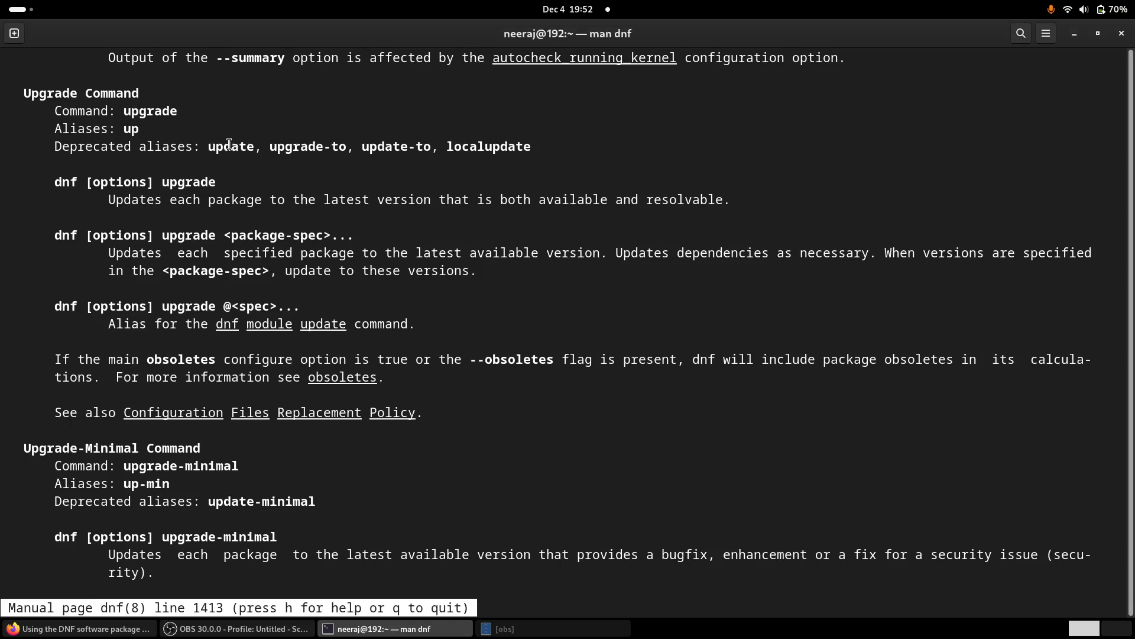
Highlight the deprecated alias 'update' again under Upgrade Command
double_click(231, 145)
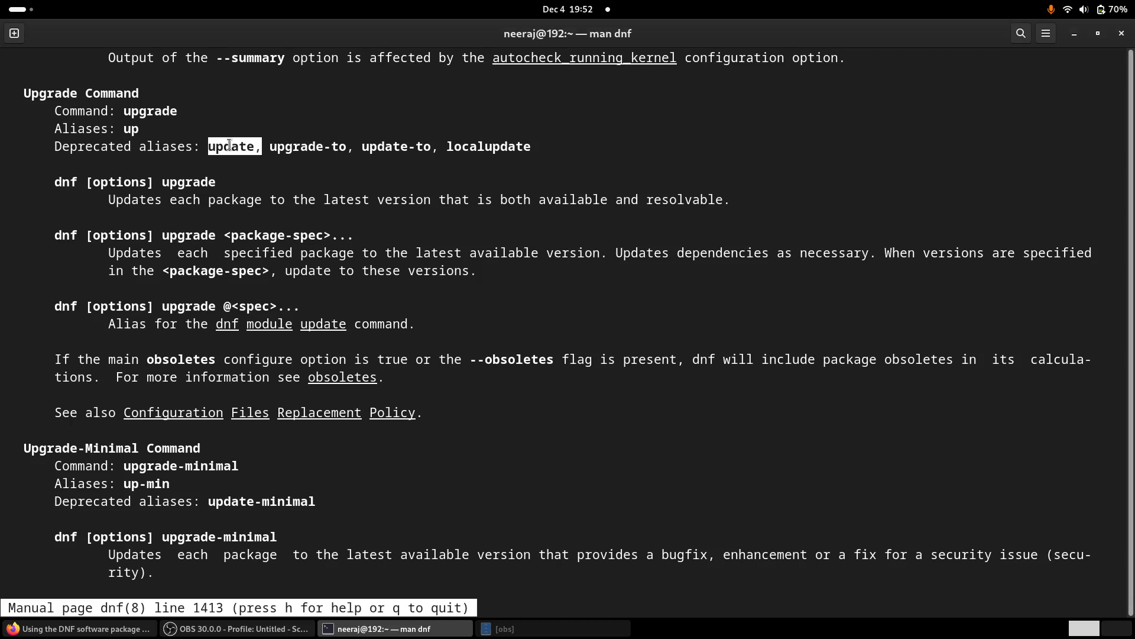
mouse_move(481, 454)
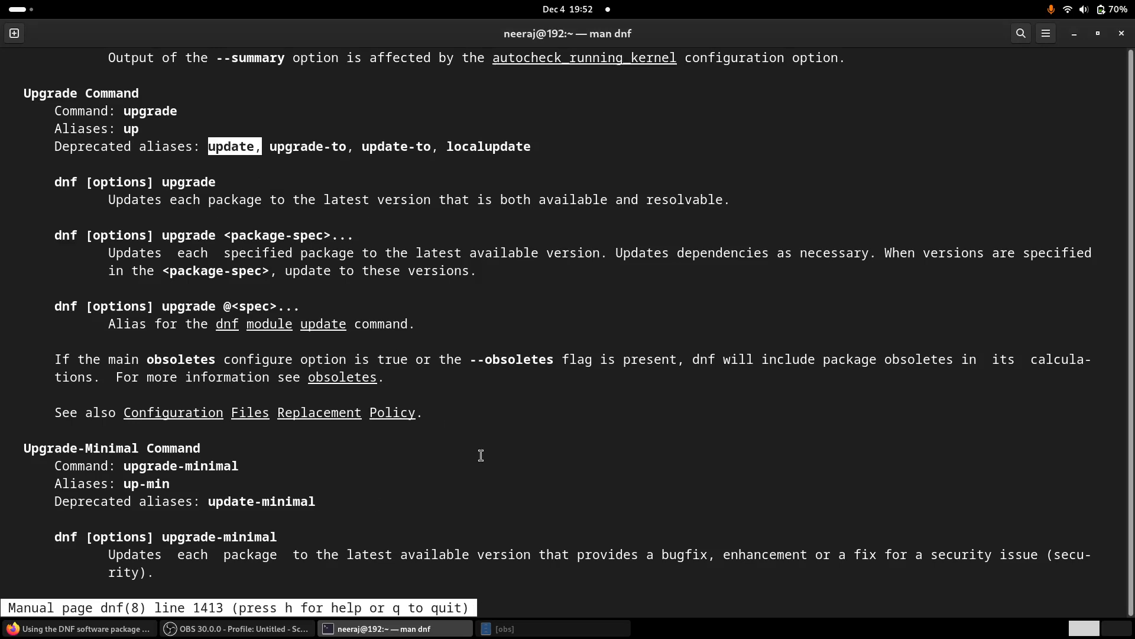
Quit the man page and run 'sudo dnf upgrade' again to show the 5/15/5 summary
key(q)
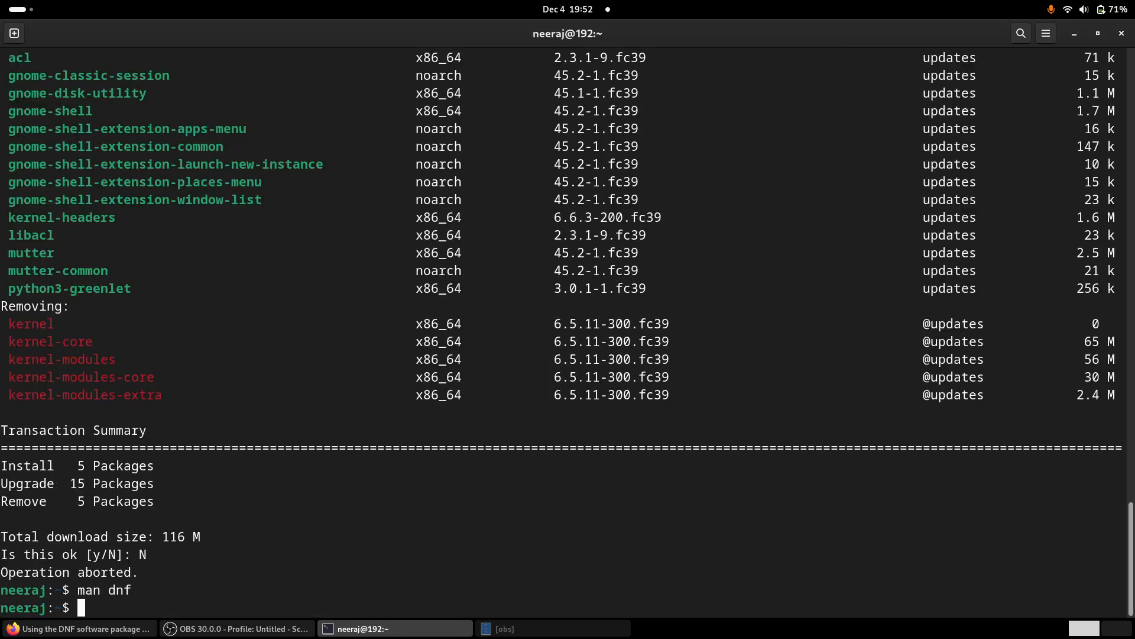
text(man dnf)
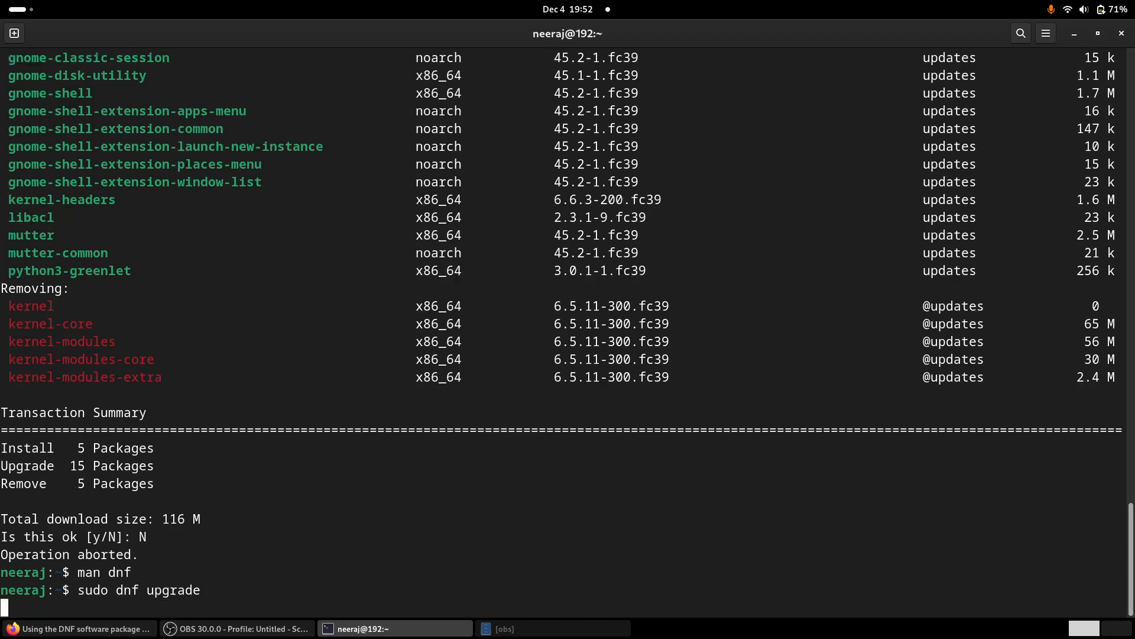
key(Return)
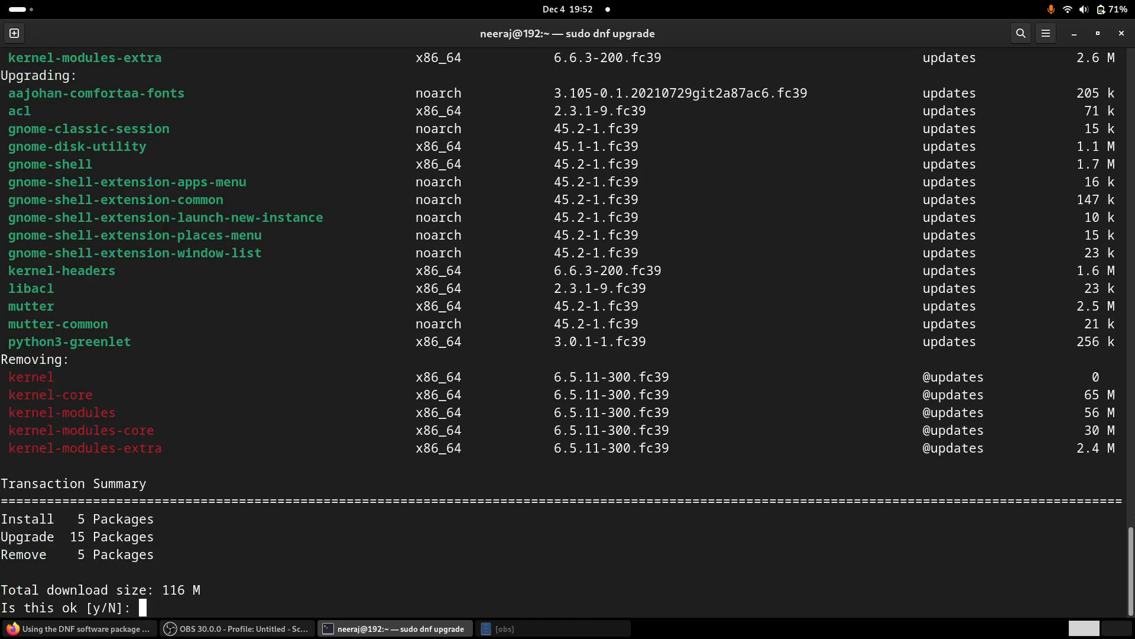
mouse_move(79, 628)
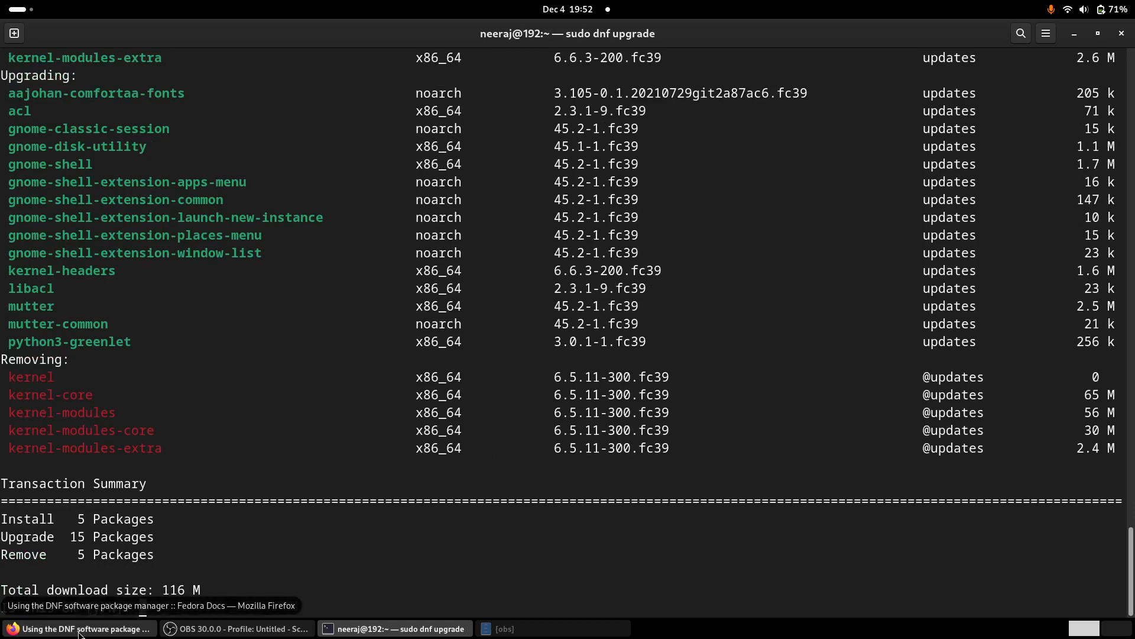
Glance at the Fedora Docs page, then decline the upgrade with N so it aborts
click(79, 628)
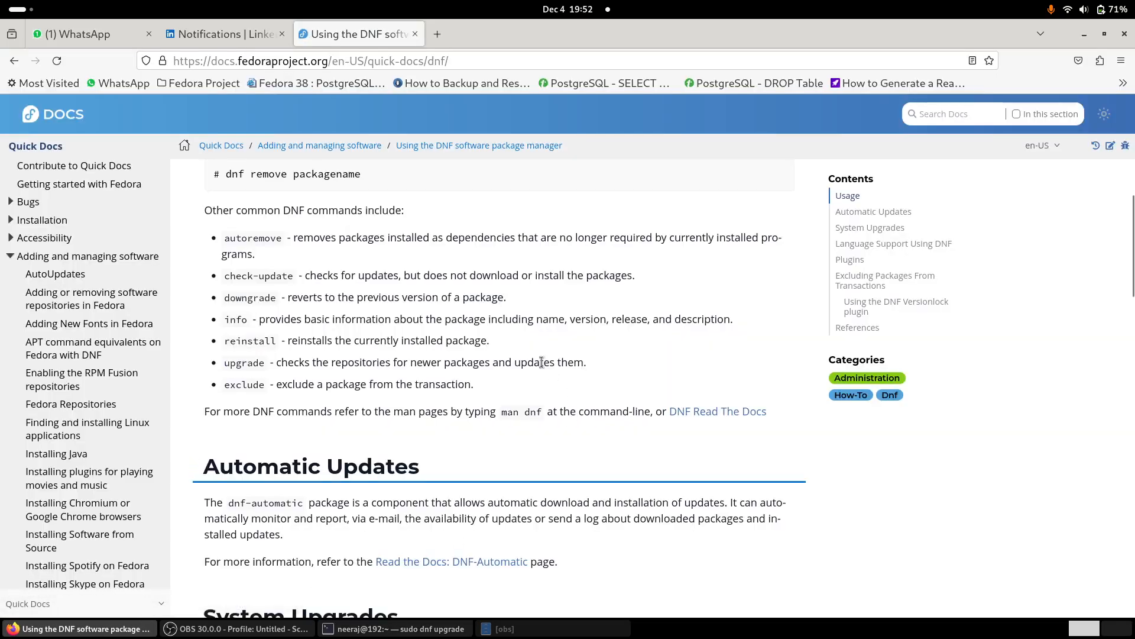
click(394, 628)
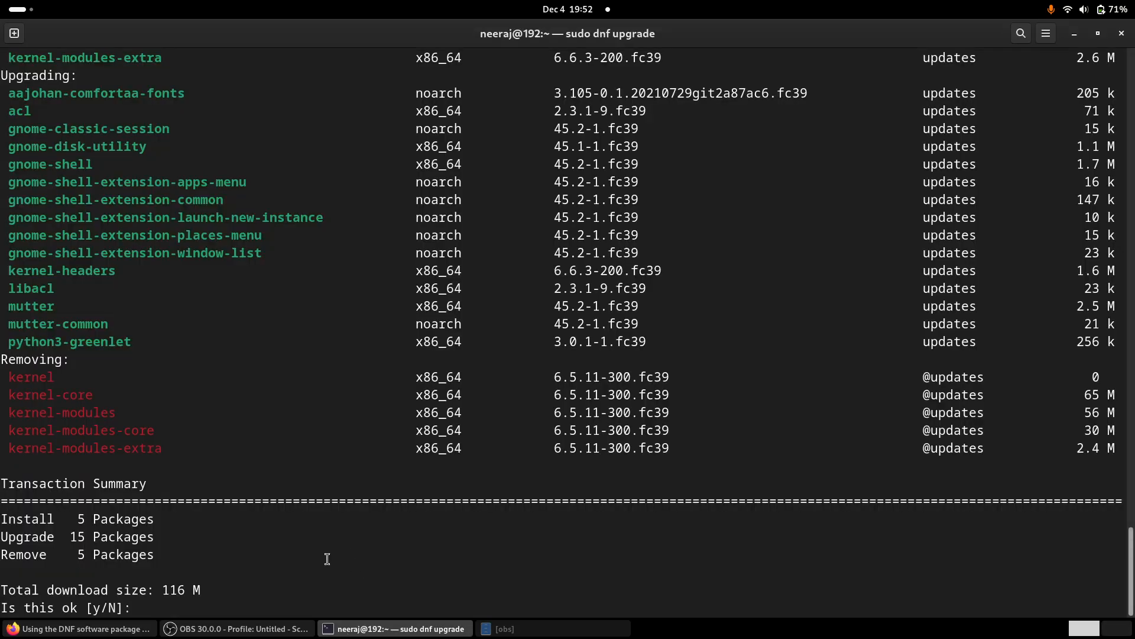
text(N)
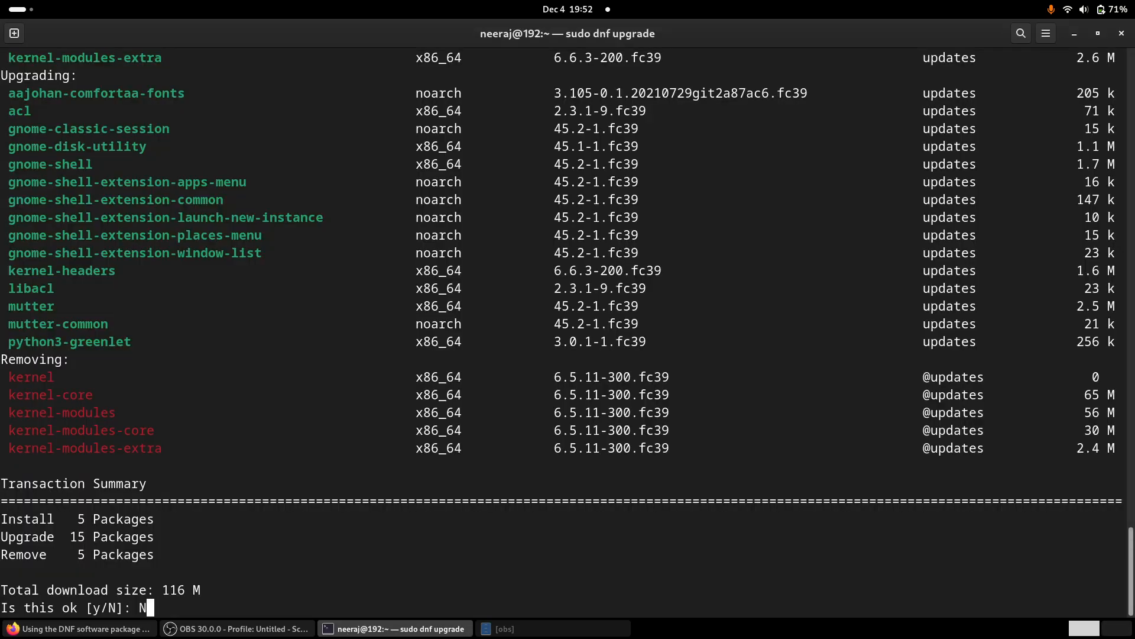
key(Return)
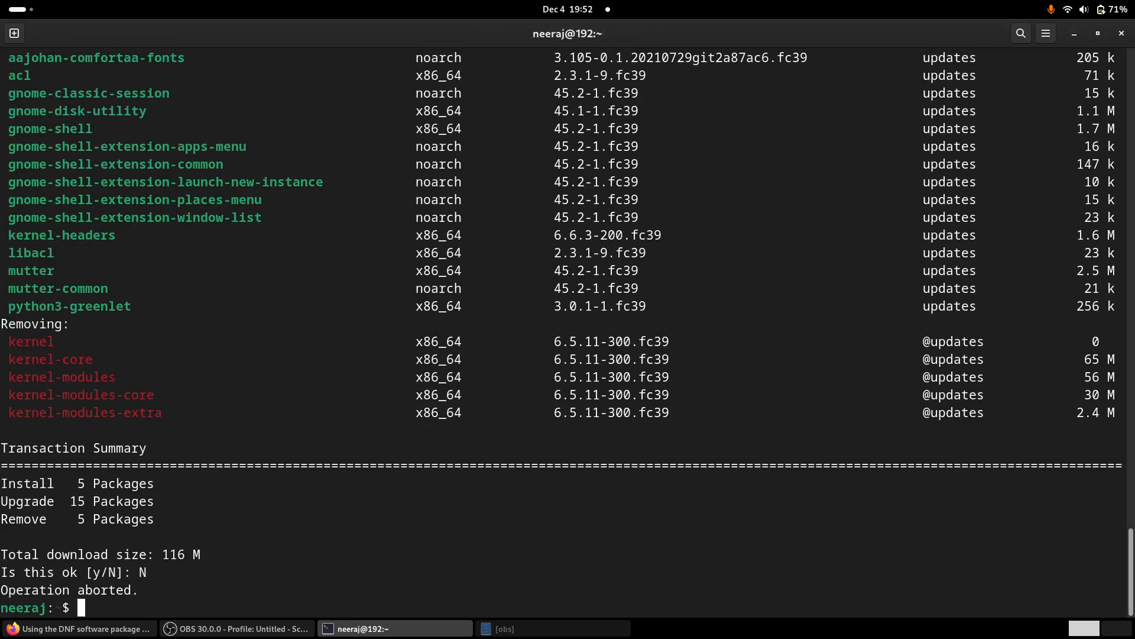
Run 'dnf history' and review the transaction list down to the earliest update and upgrade entries
text(dnf hi)
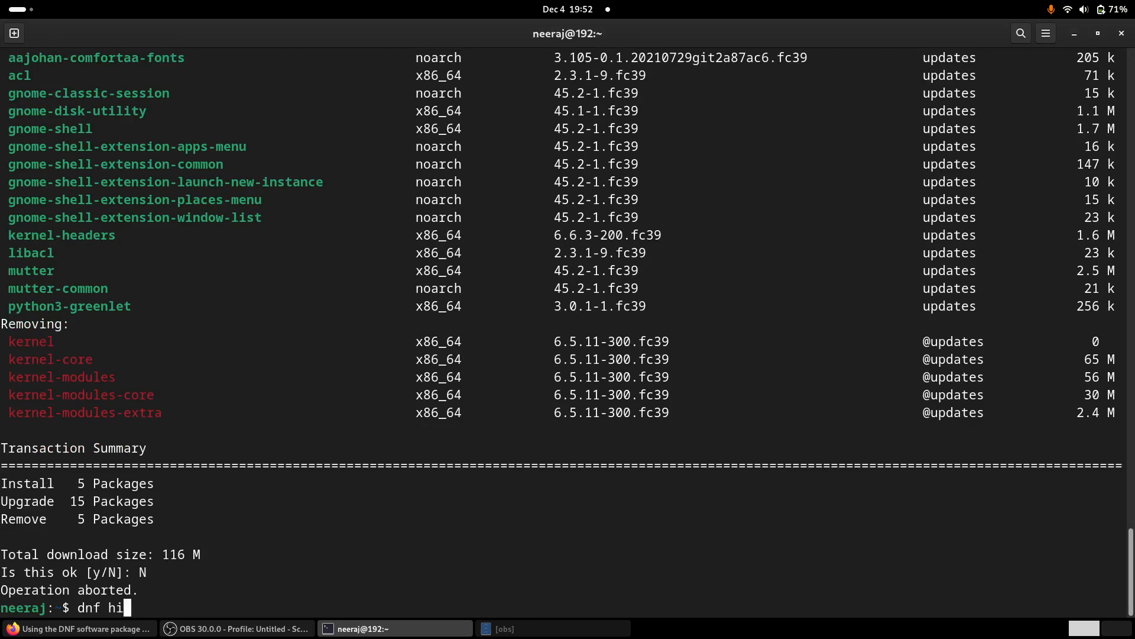
text(story)
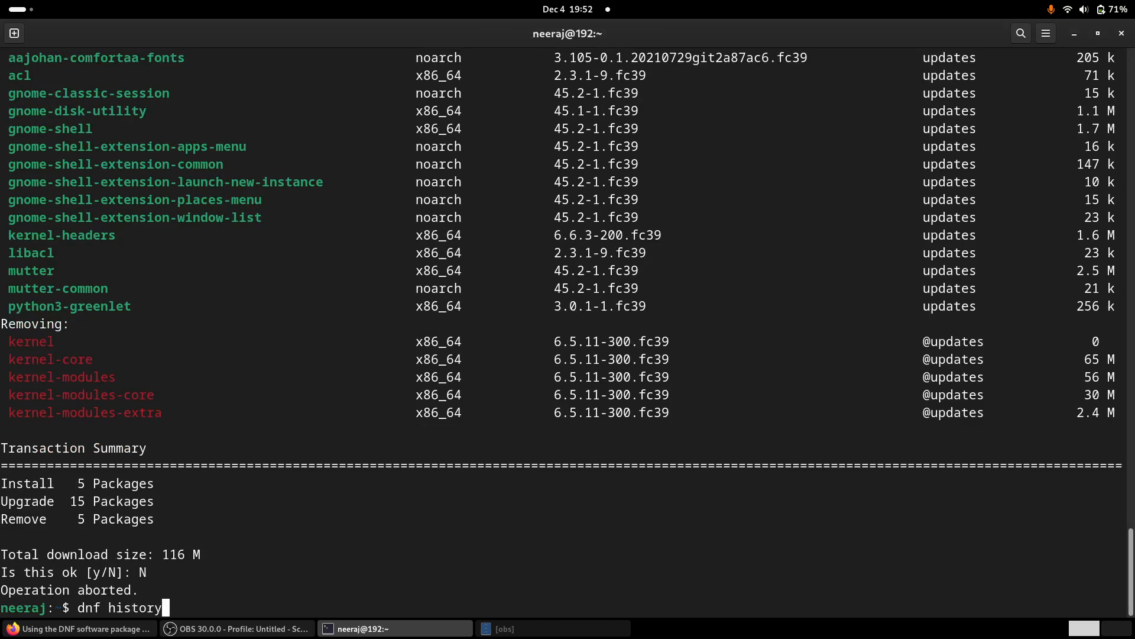
key(Return)
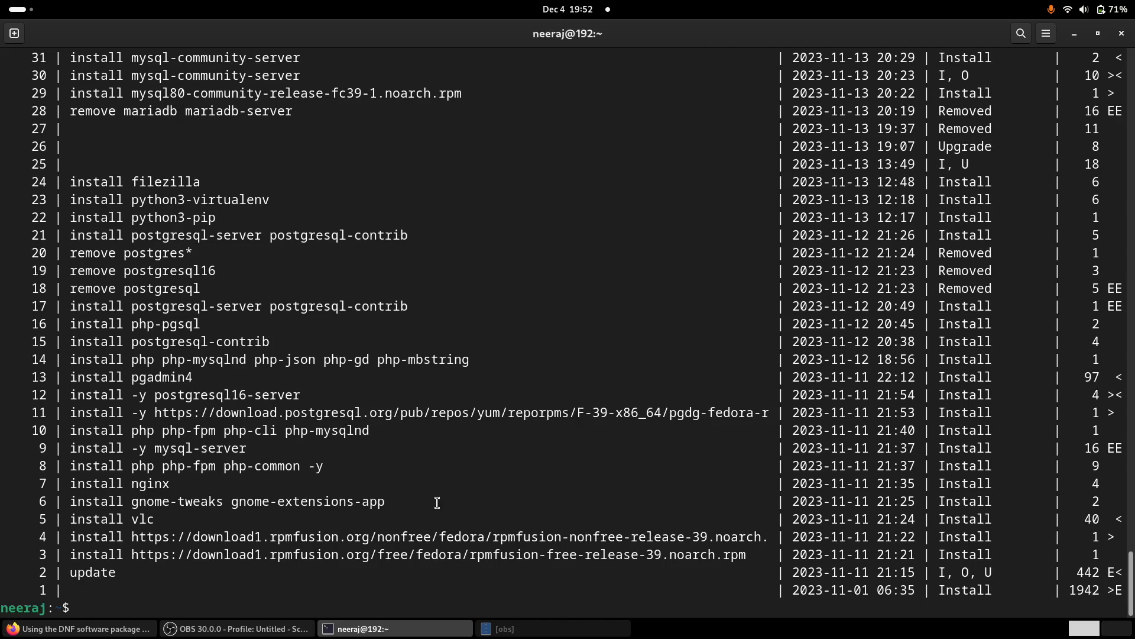
key(Return)
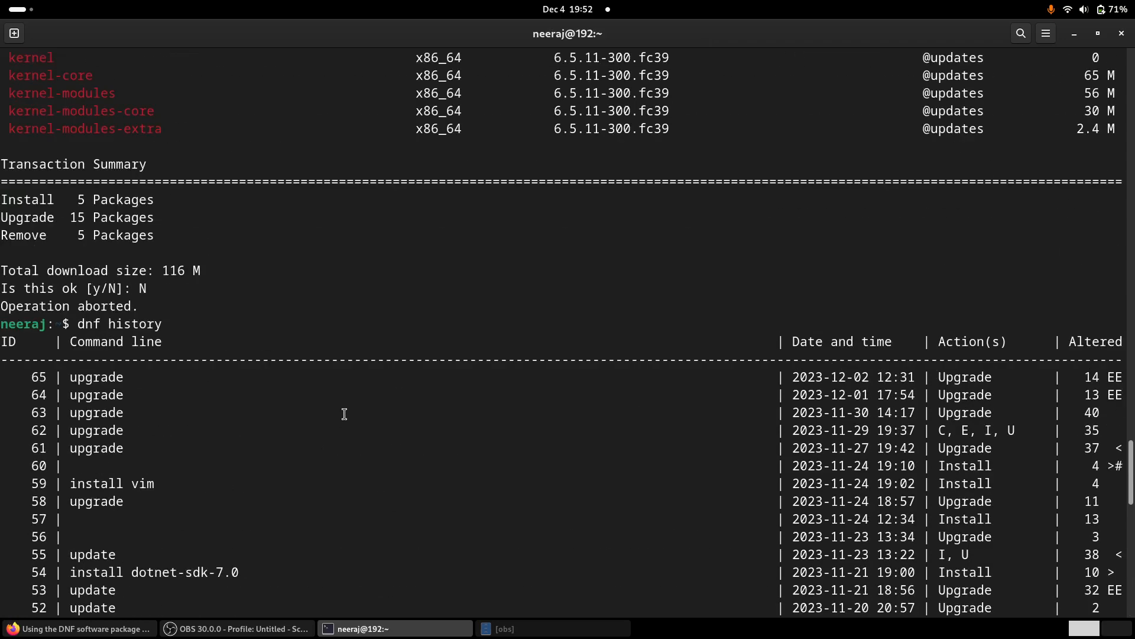
scroll(down, 3)
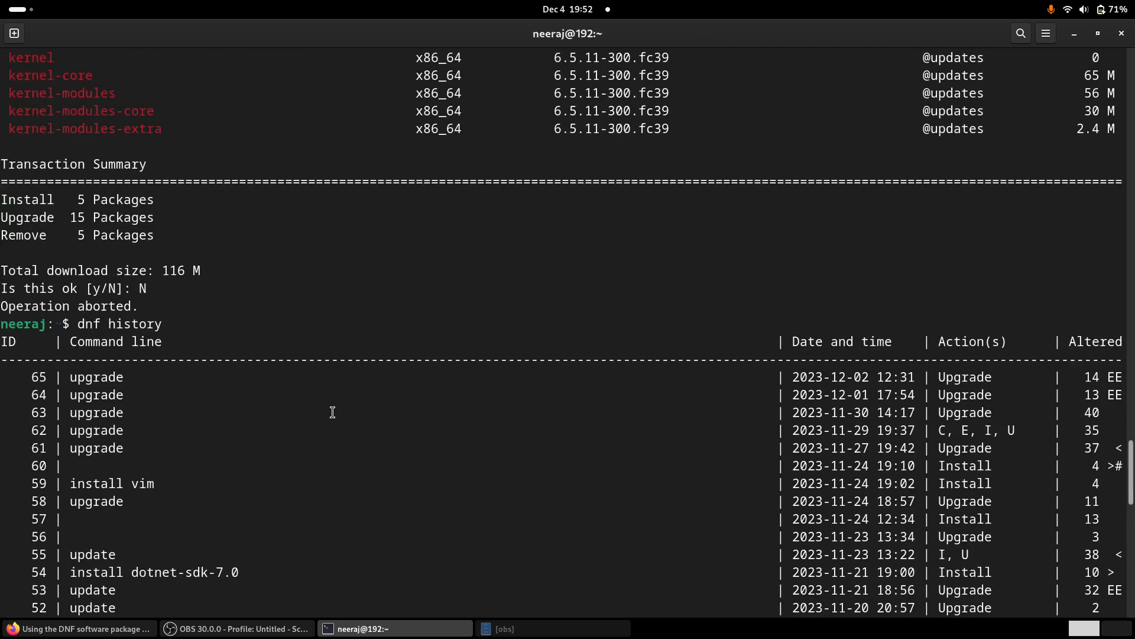
mouse_move(3, 348)
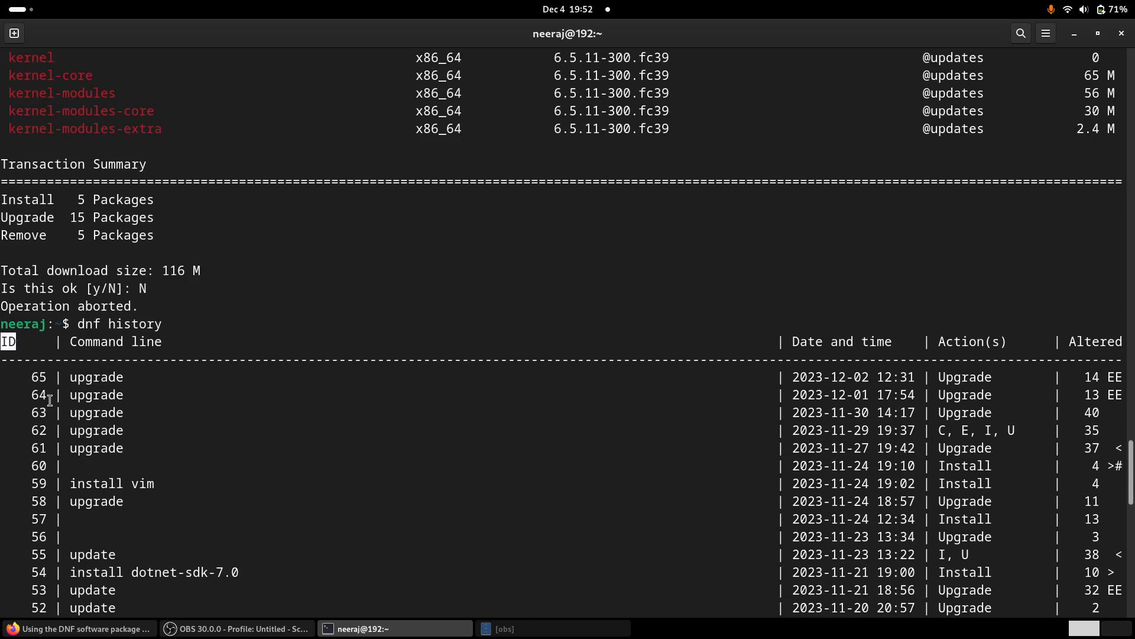
scroll(down, 3)
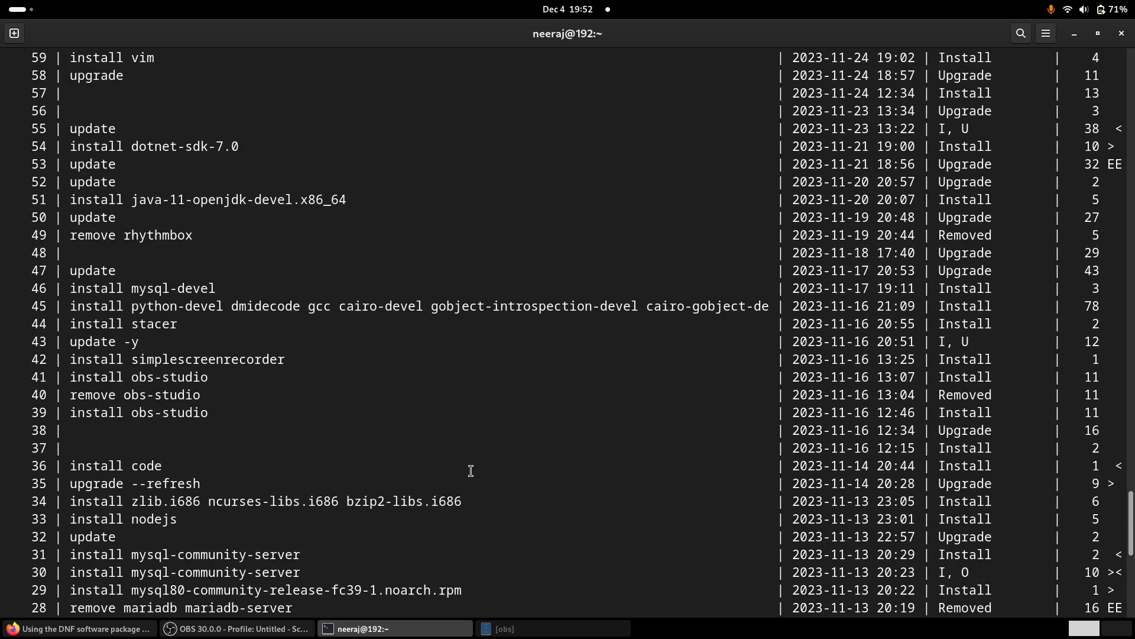
mouse_move(219, 395)
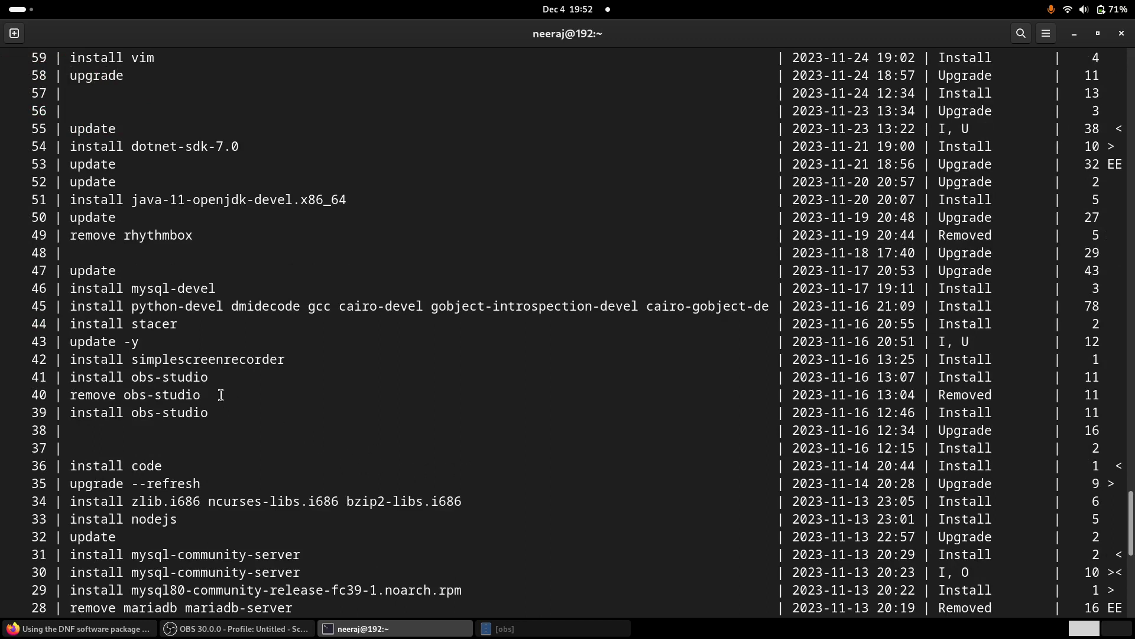
mouse_move(34, 324)
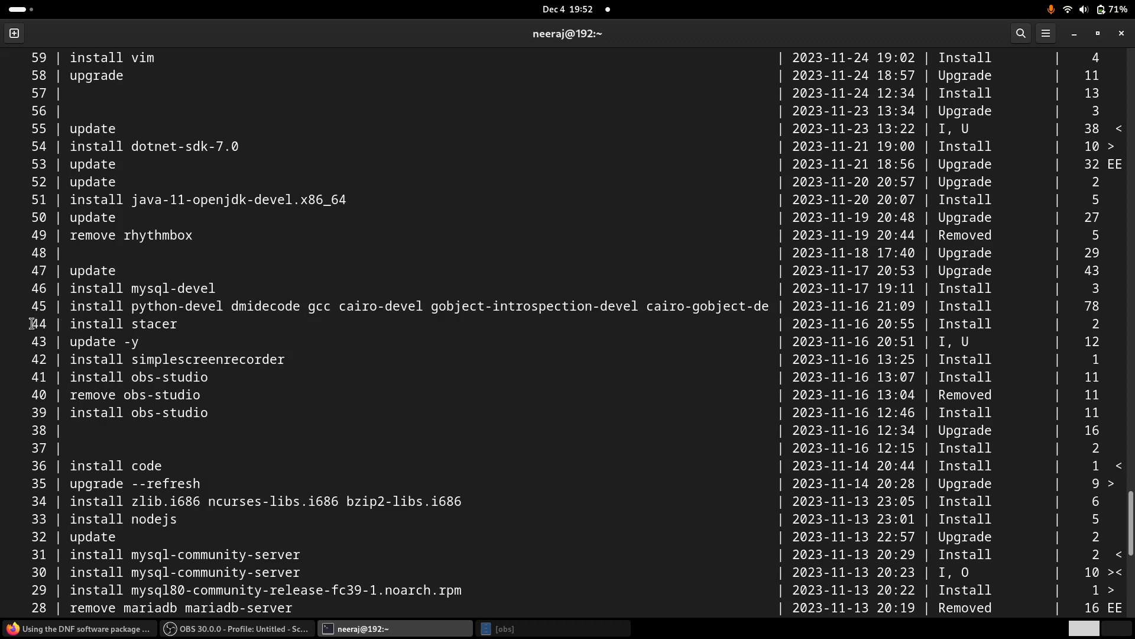
mouse_move(28, 334)
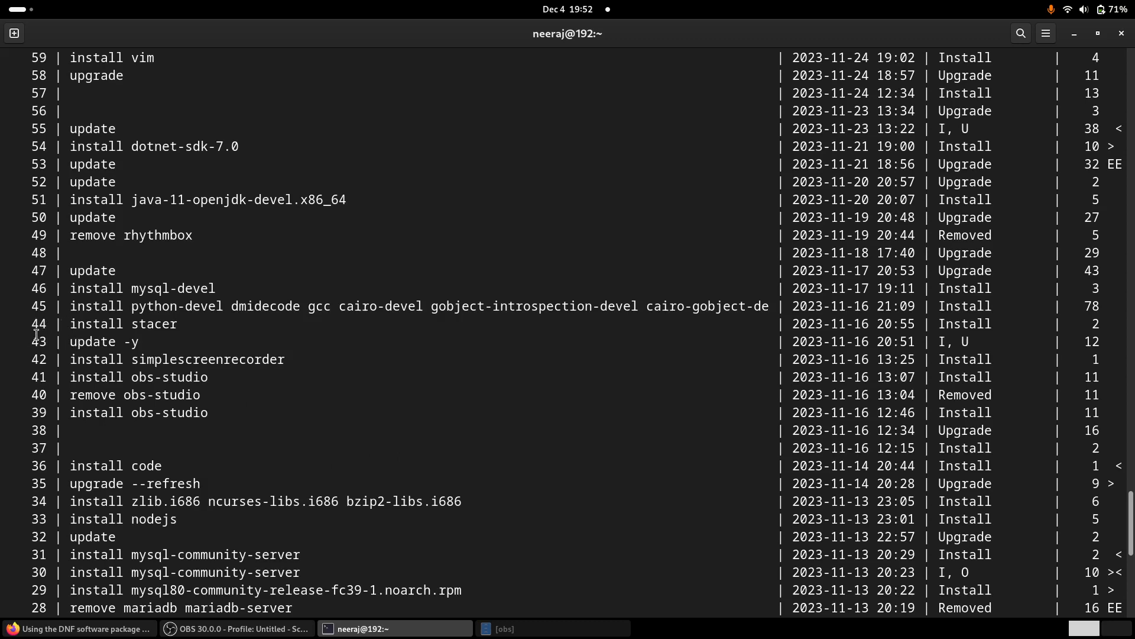
scroll(down, 3)
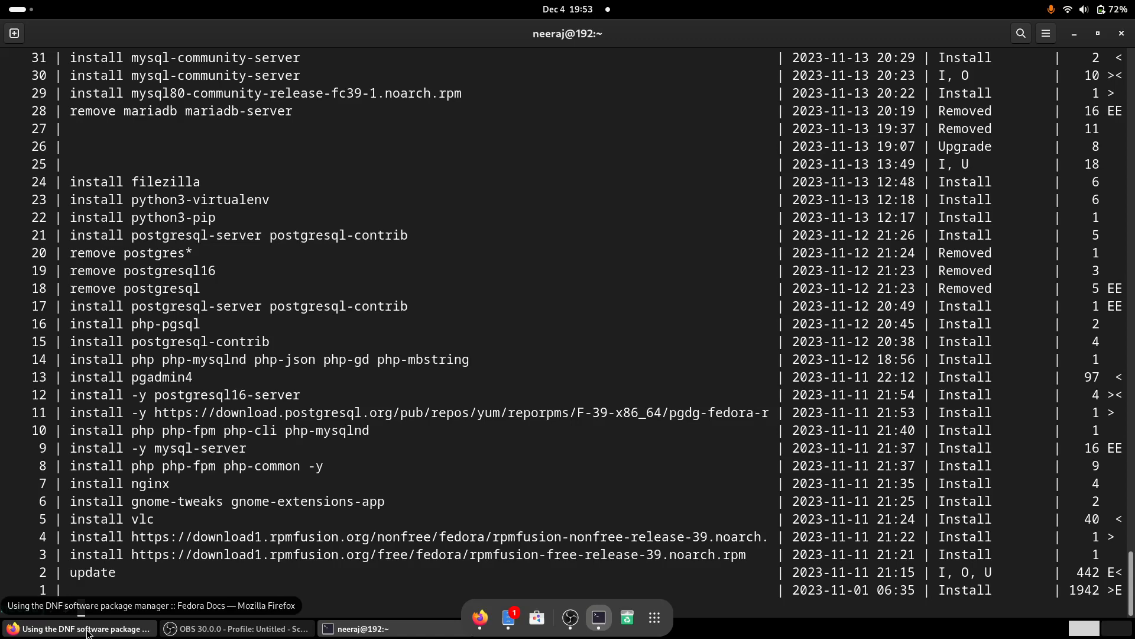
Bring the Firefox window with the Fedora Docs DNF guide back to the front
click(79, 628)
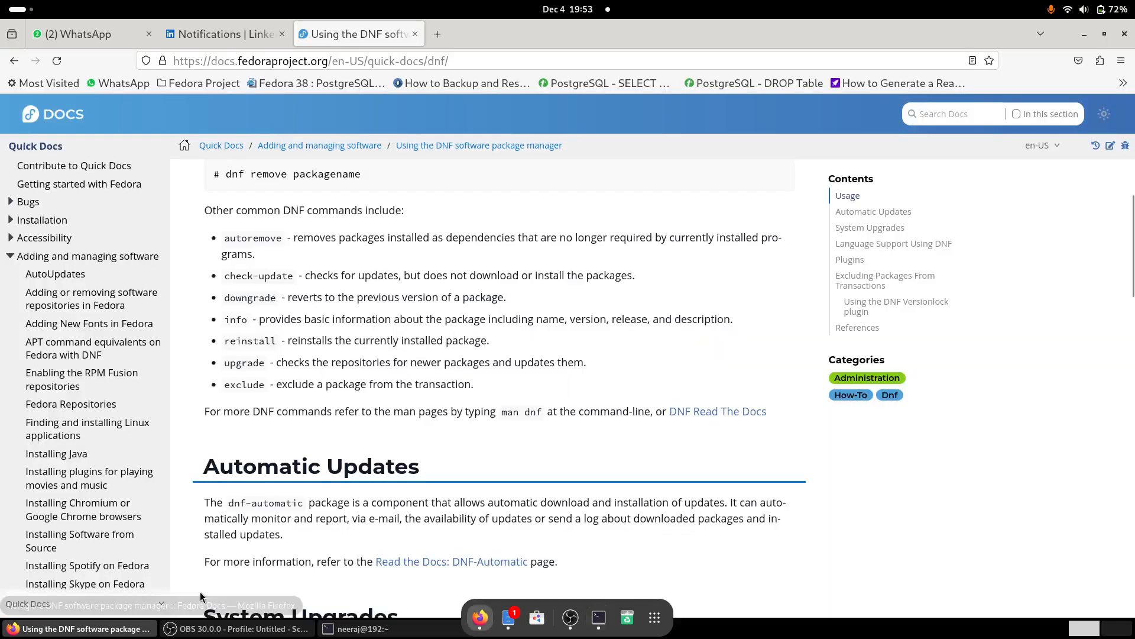